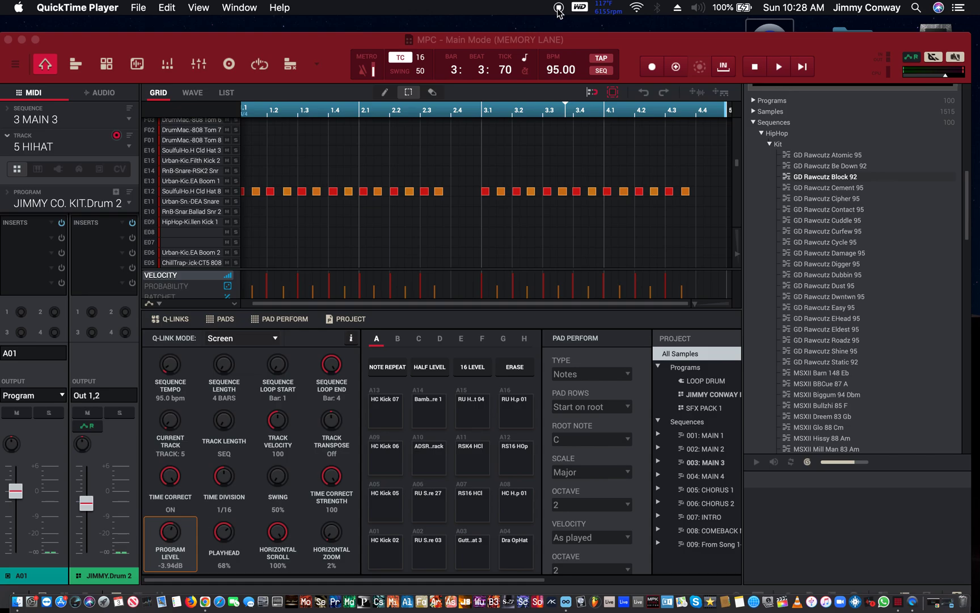
pyautogui.moveTo(550, 5)
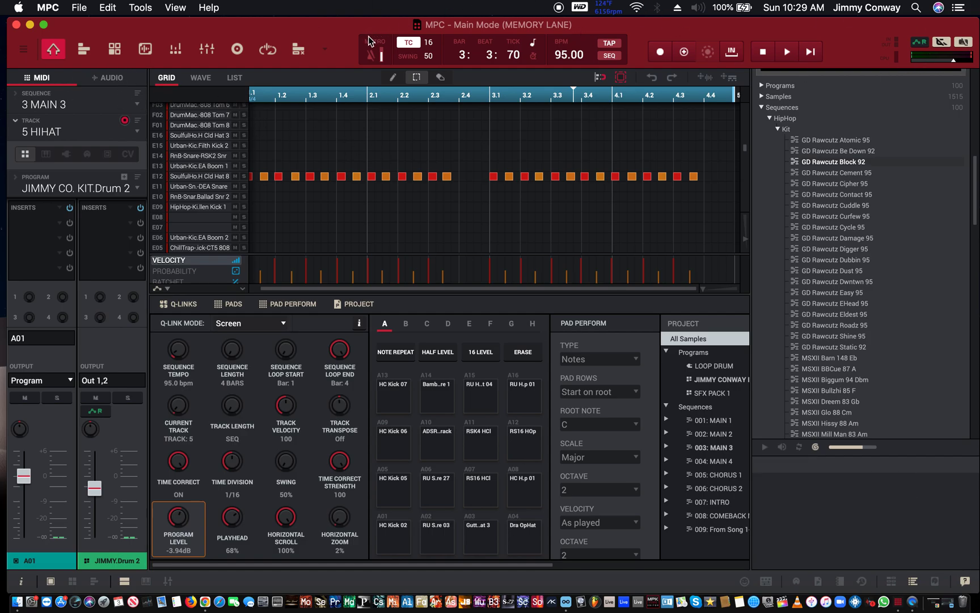
pyautogui.moveTo(229, 9)
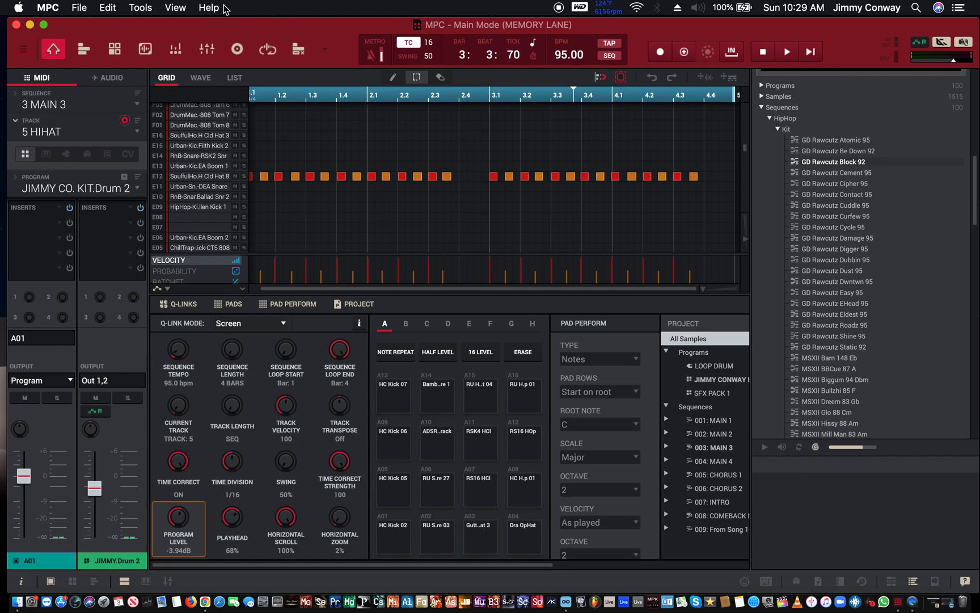
pyautogui.moveTo(71, 49)
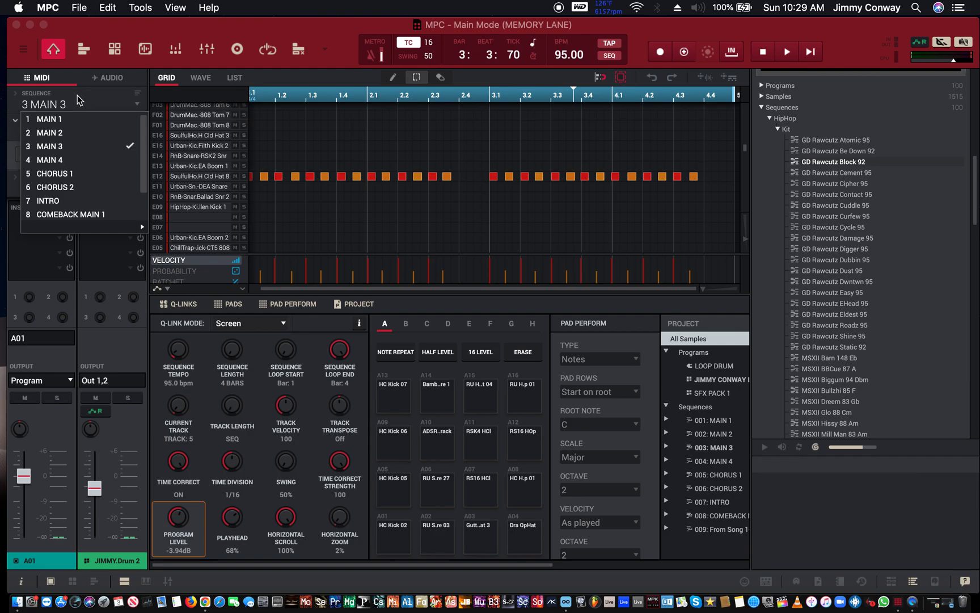
pyautogui.moveTo(70, 146)
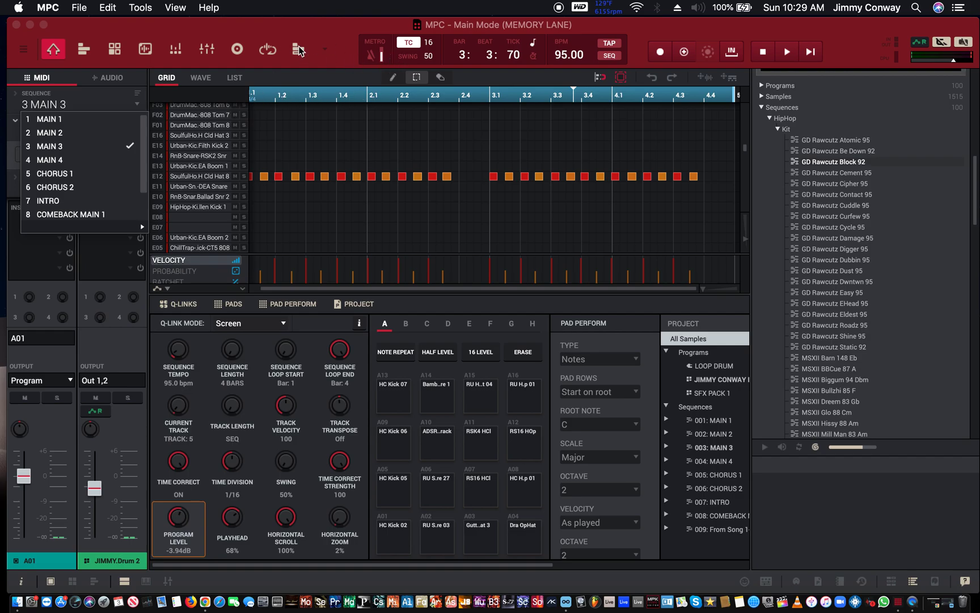
pyautogui.moveTo(330, 59)
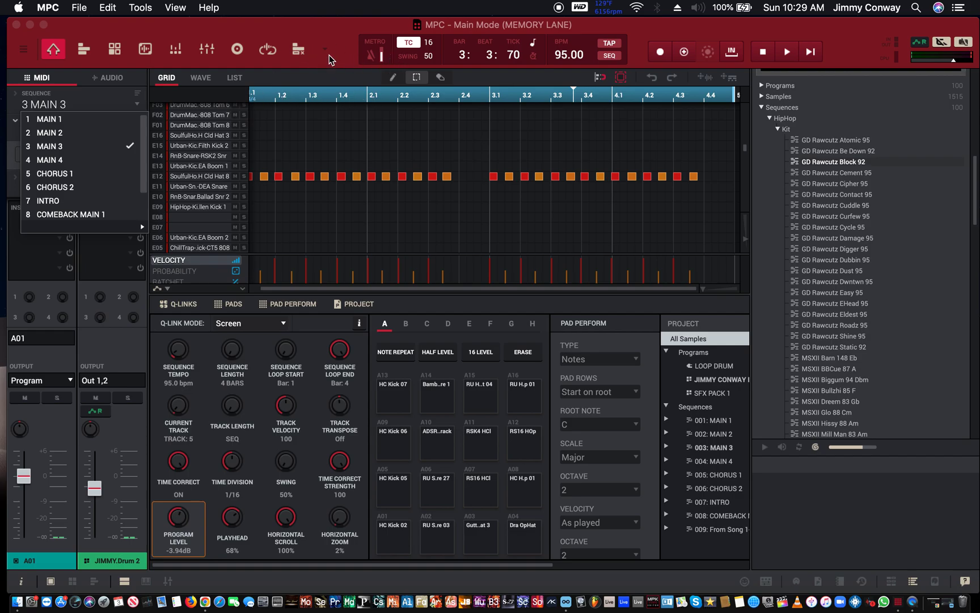
# Step: Switch to Song mode from the toolbar mode list, showing empty unnamed song 2
pyautogui.click(322, 49)
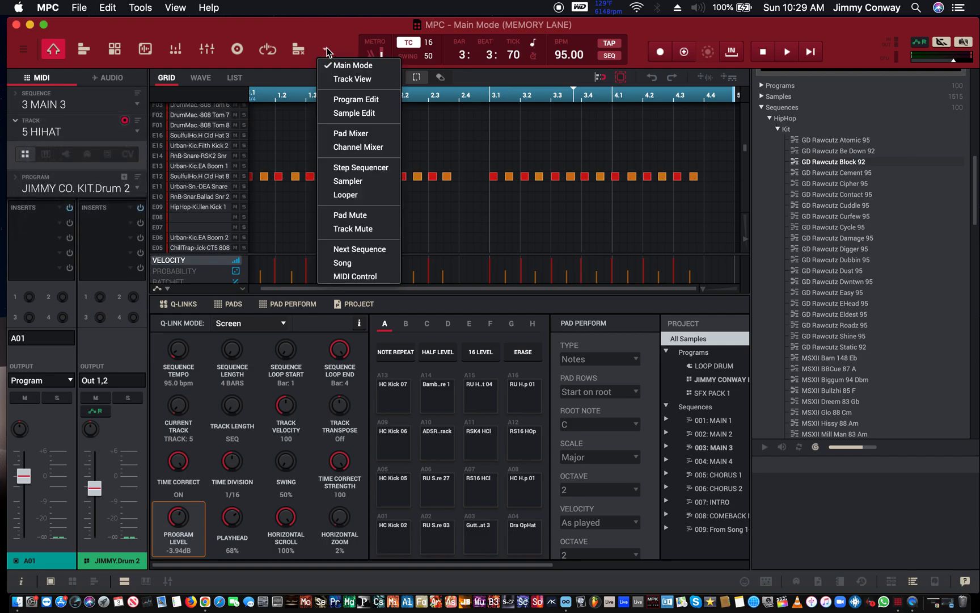
pyautogui.moveTo(342, 263)
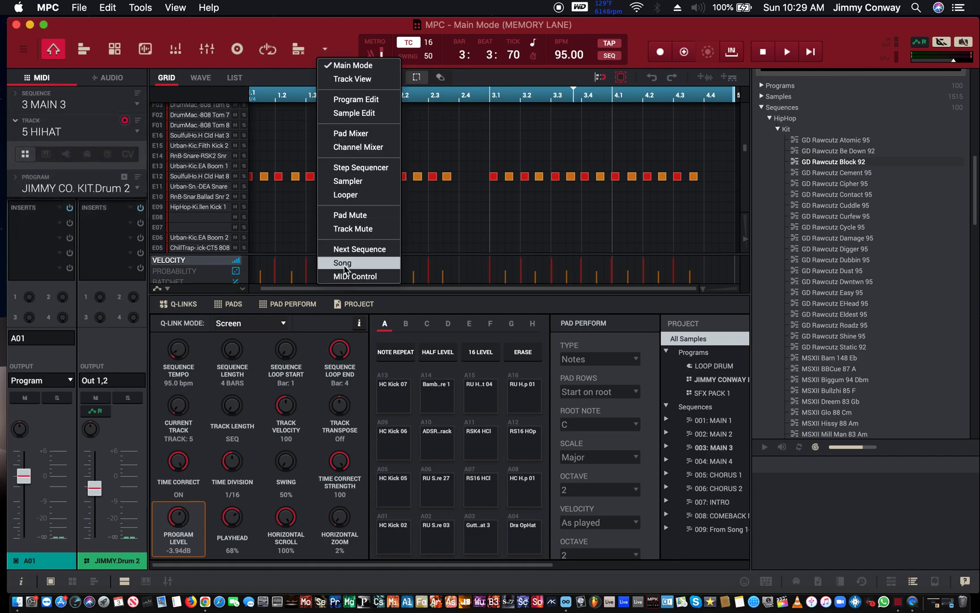
pyautogui.click(342, 263)
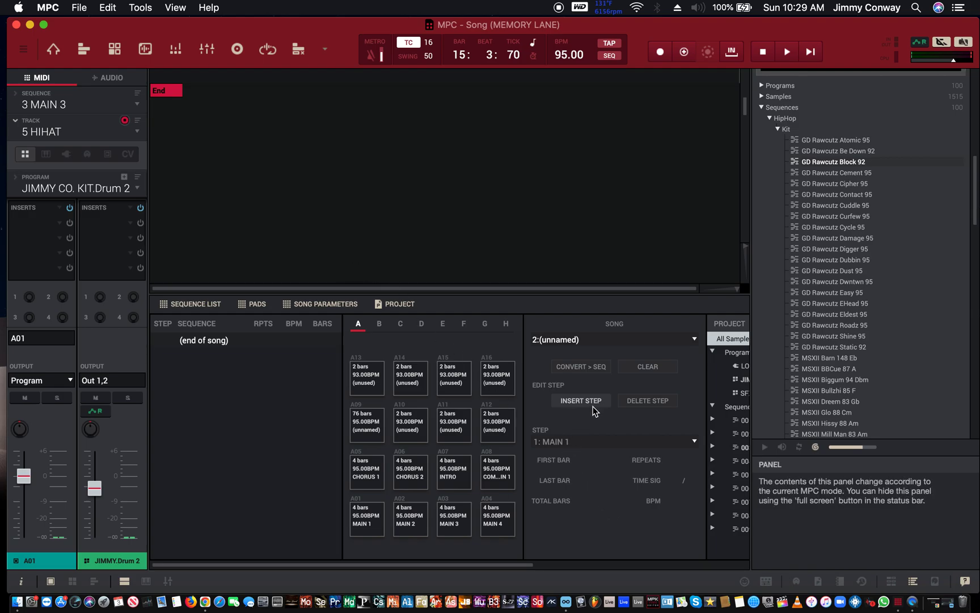
pyautogui.moveTo(589, 398)
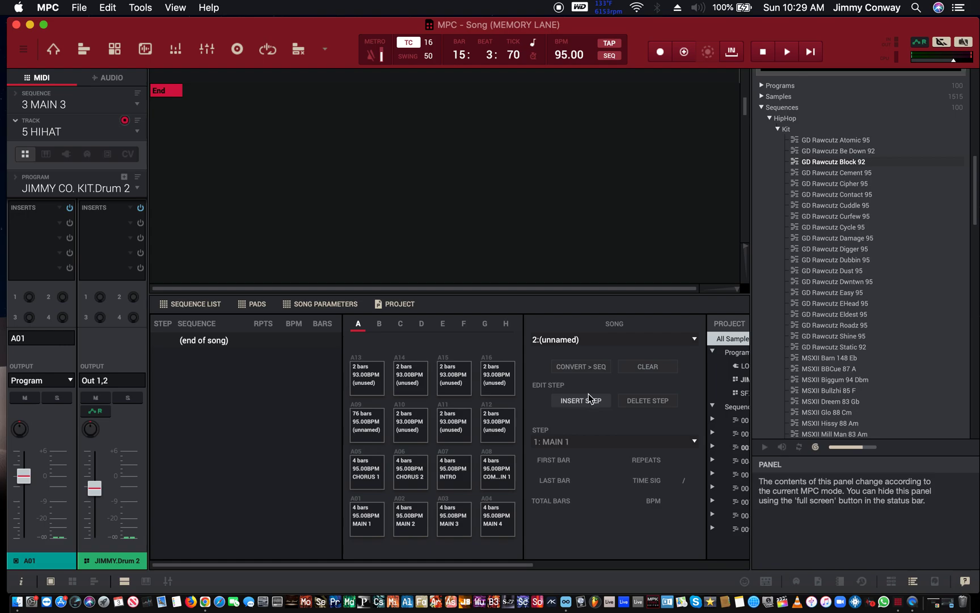
pyautogui.moveTo(590, 357)
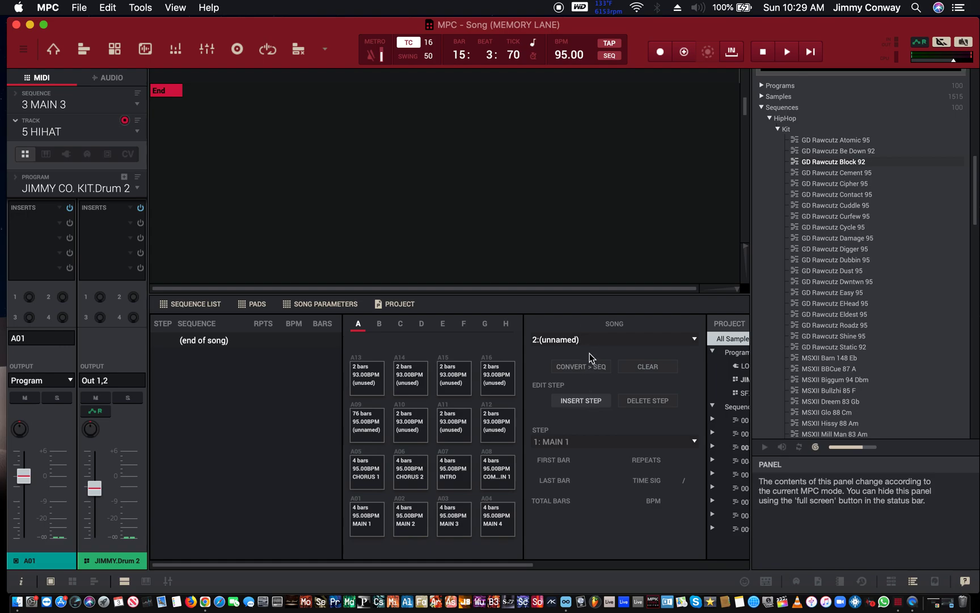
pyautogui.click(614, 339)
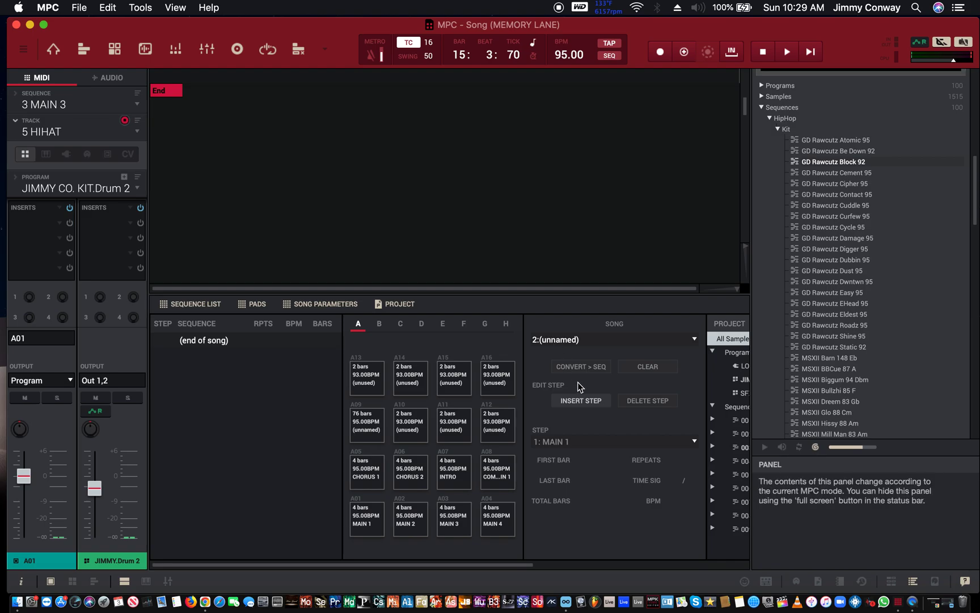
# Step: Insert a 4-bar, 95 BPM step, try Chorus 2 and Intro, then remove an extra step
pyautogui.click(580, 400)
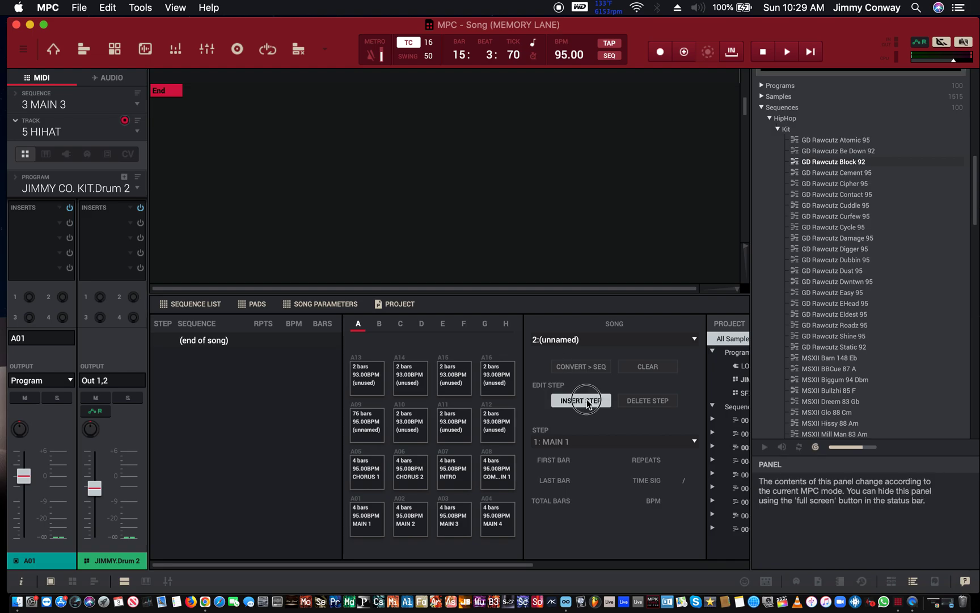
pyautogui.click(580, 400)
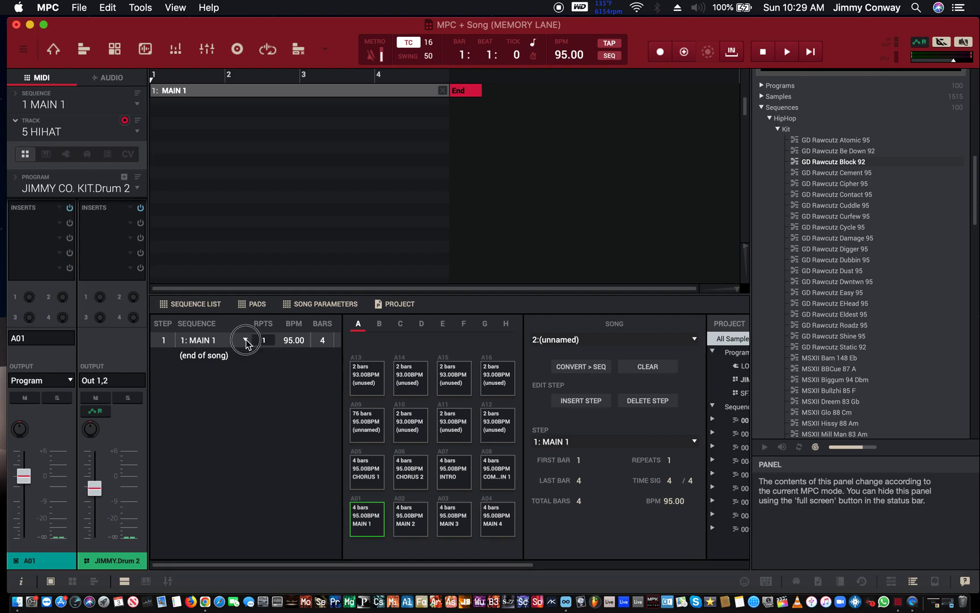
pyautogui.click(247, 340)
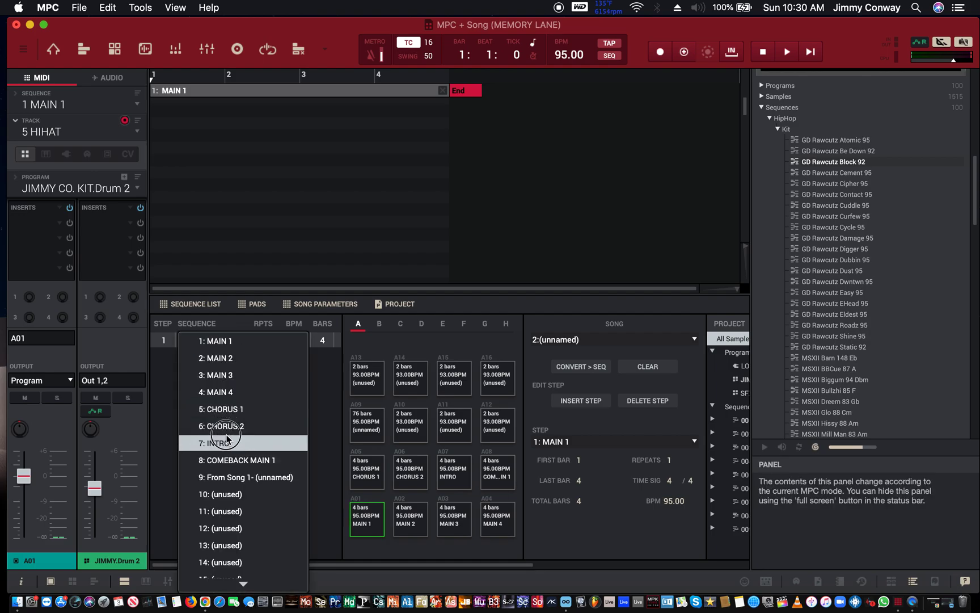
pyautogui.click(221, 426)
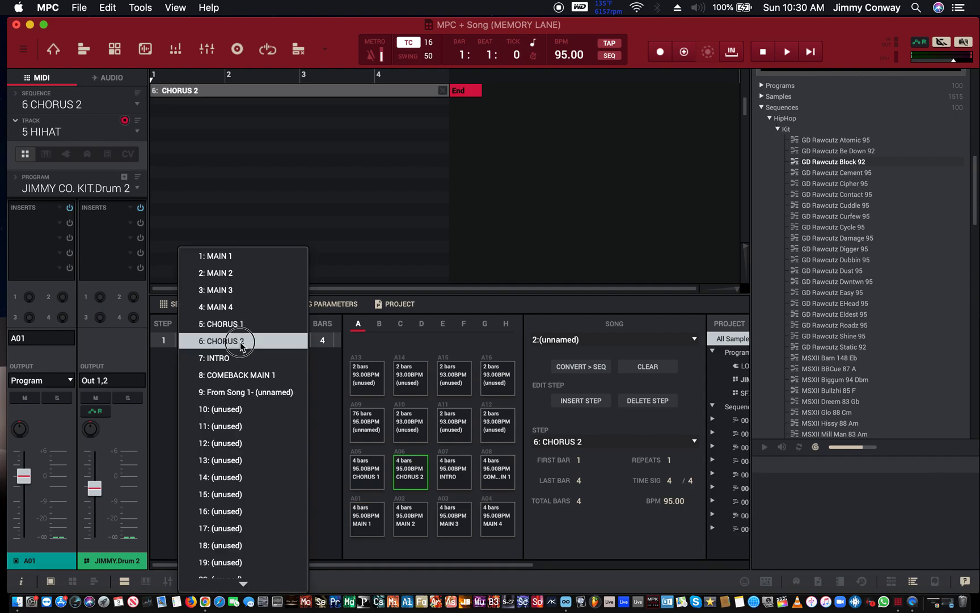
pyautogui.click(217, 358)
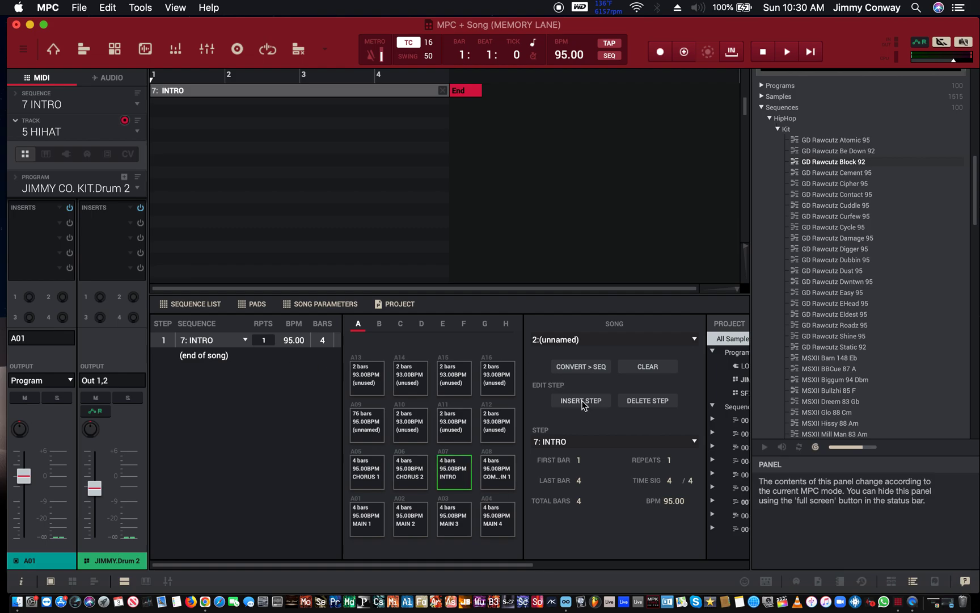
pyautogui.click(580, 400)
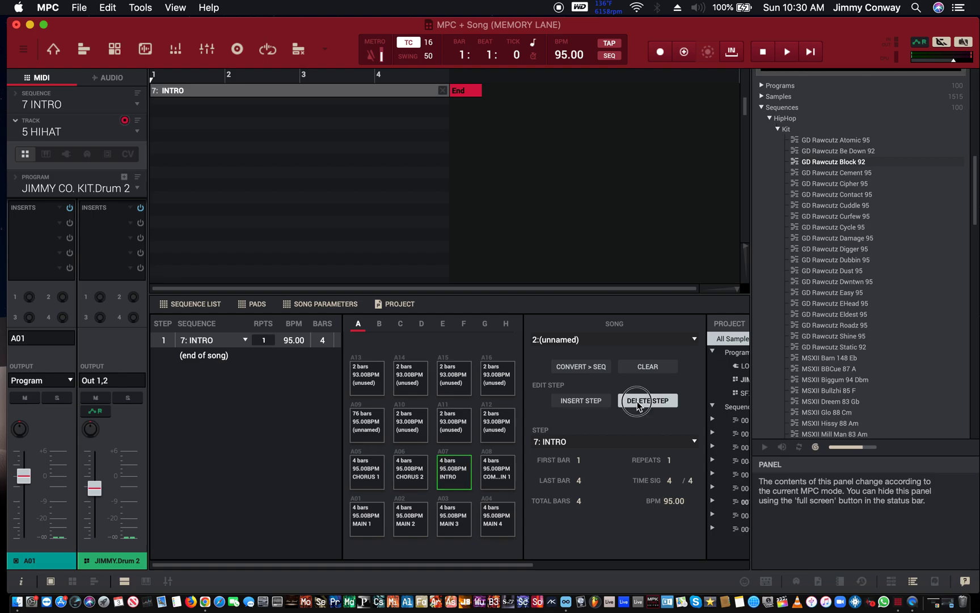
pyautogui.click(648, 400)
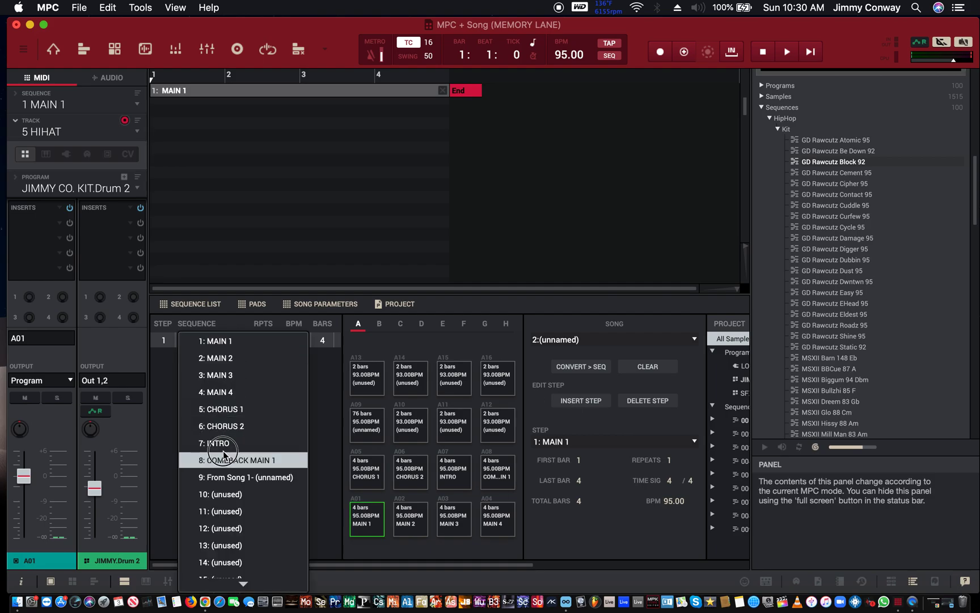
# Step: Set steps to Intro and Main 1, add steps, and assign Main 3 to step 4
pyautogui.click(210, 443)
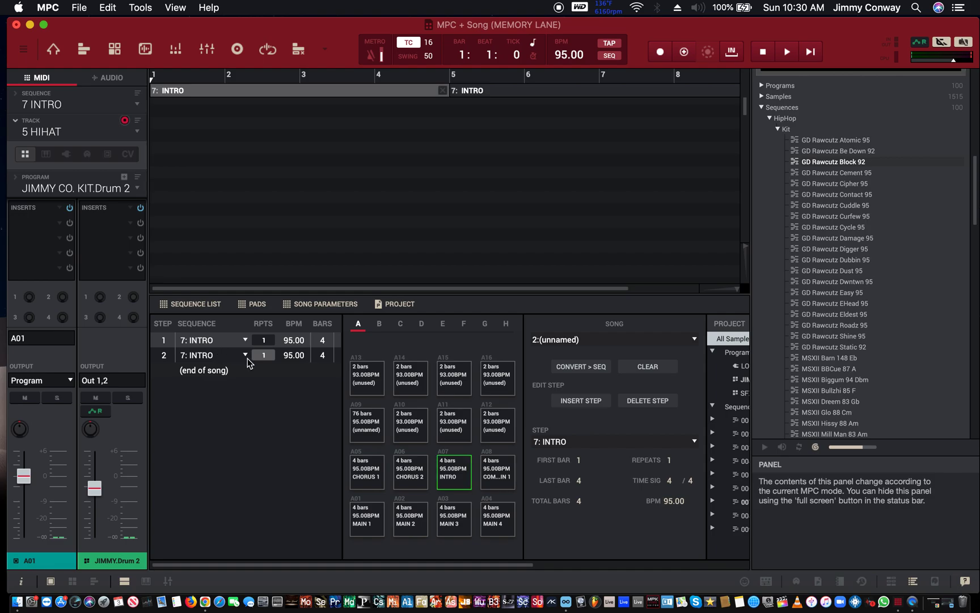
pyautogui.click(244, 355)
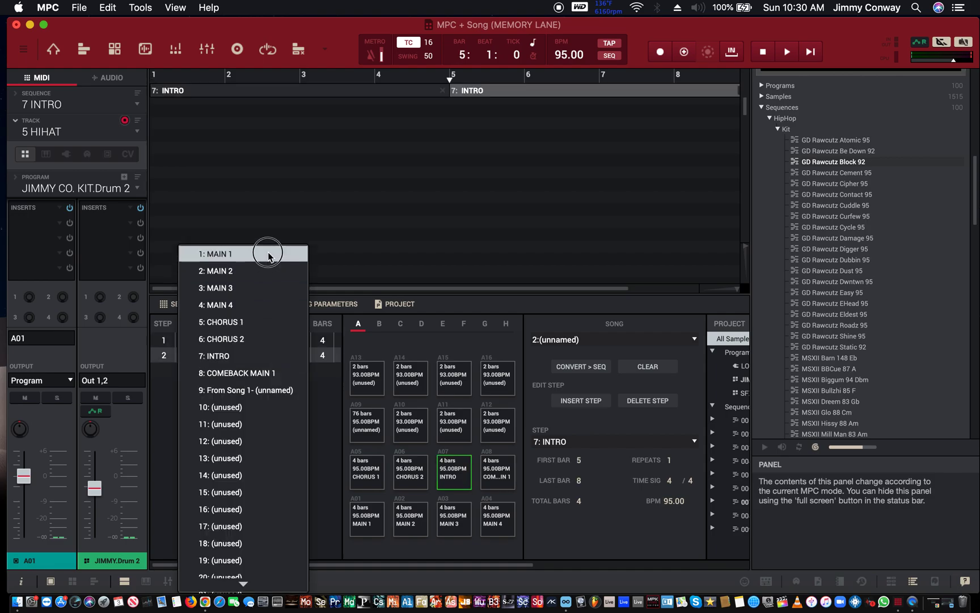
pyautogui.click(215, 253)
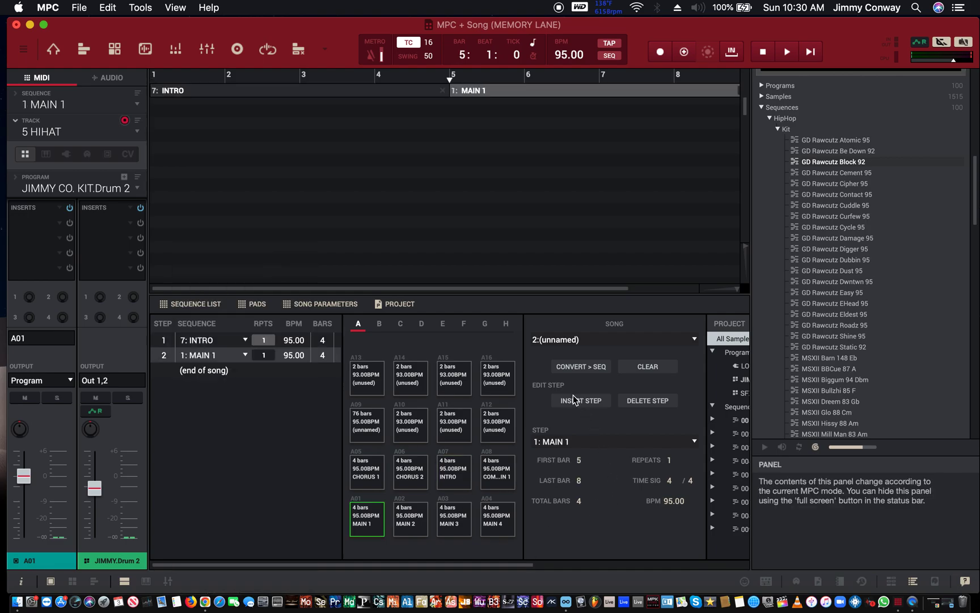
pyautogui.click(580, 400)
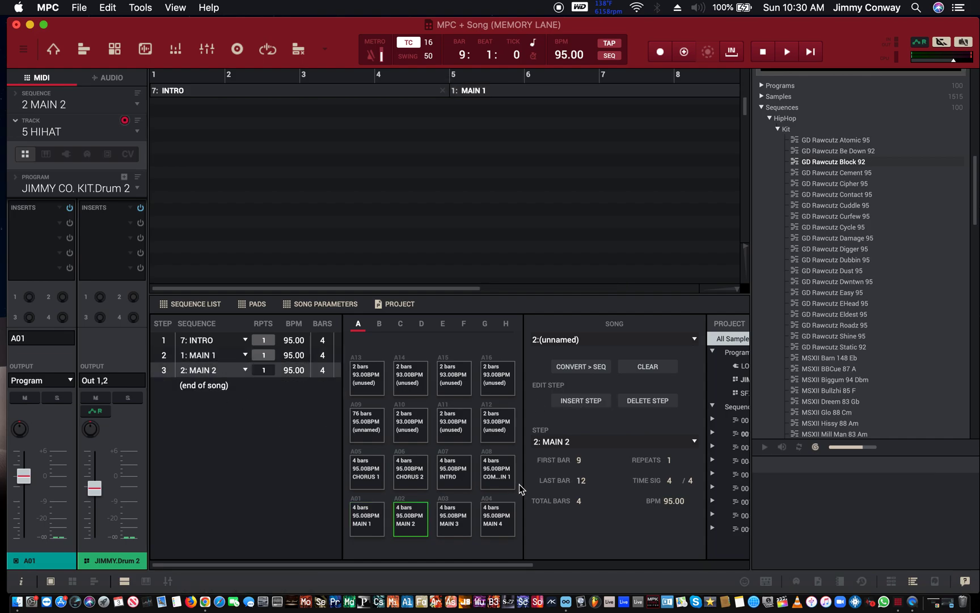
pyautogui.click(581, 401)
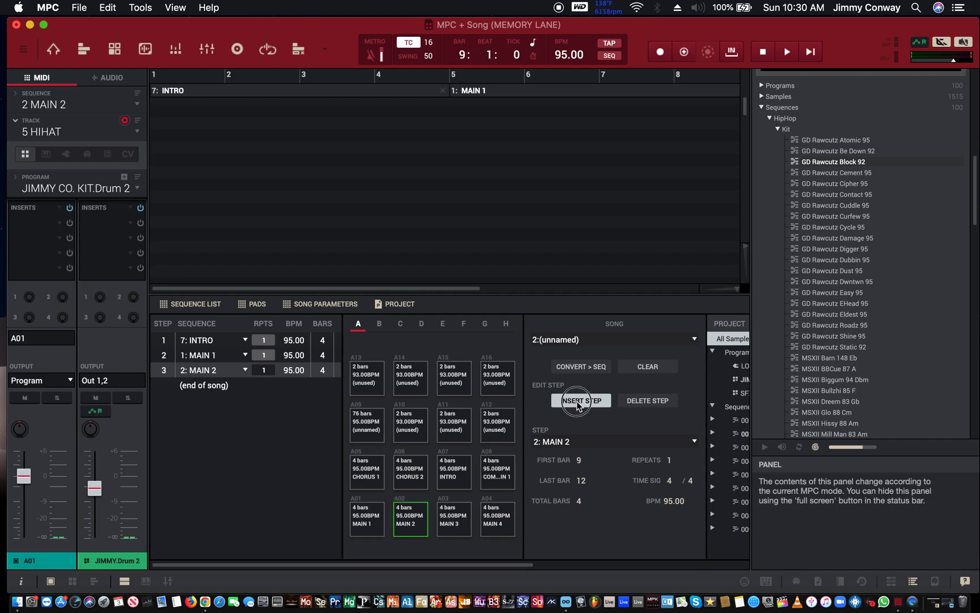
pyautogui.click(581, 401)
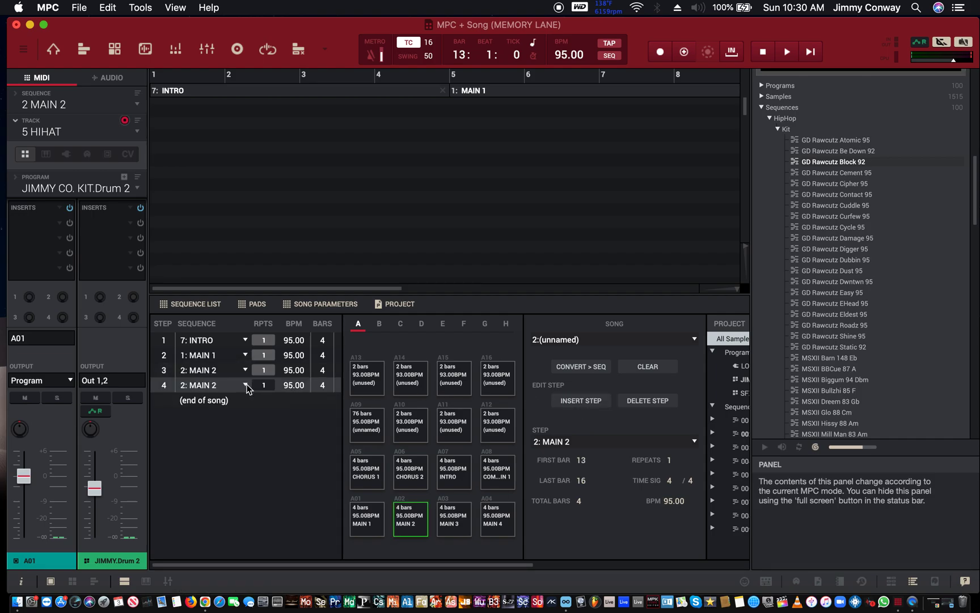
pyautogui.click(246, 385)
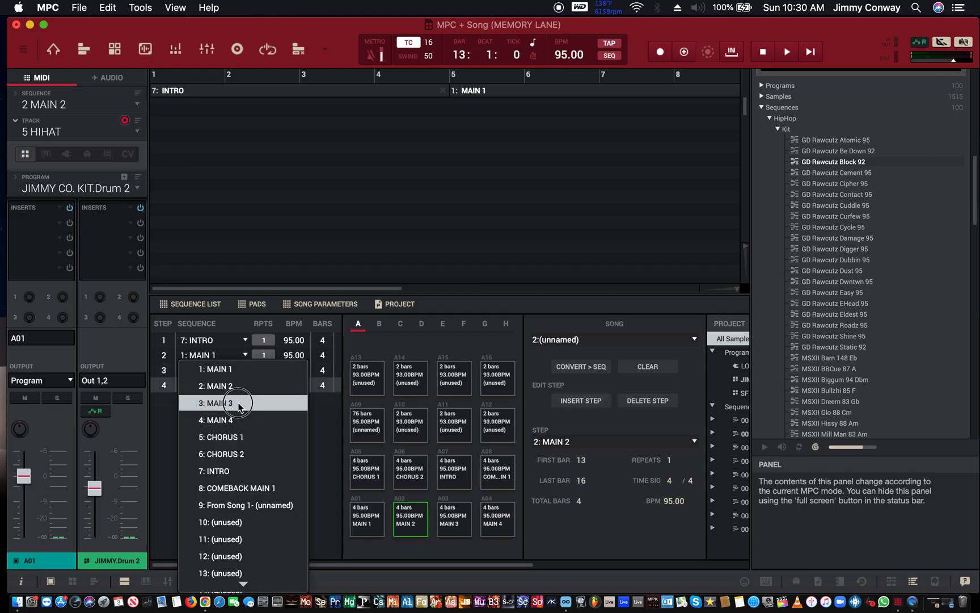
pyautogui.click(222, 403)
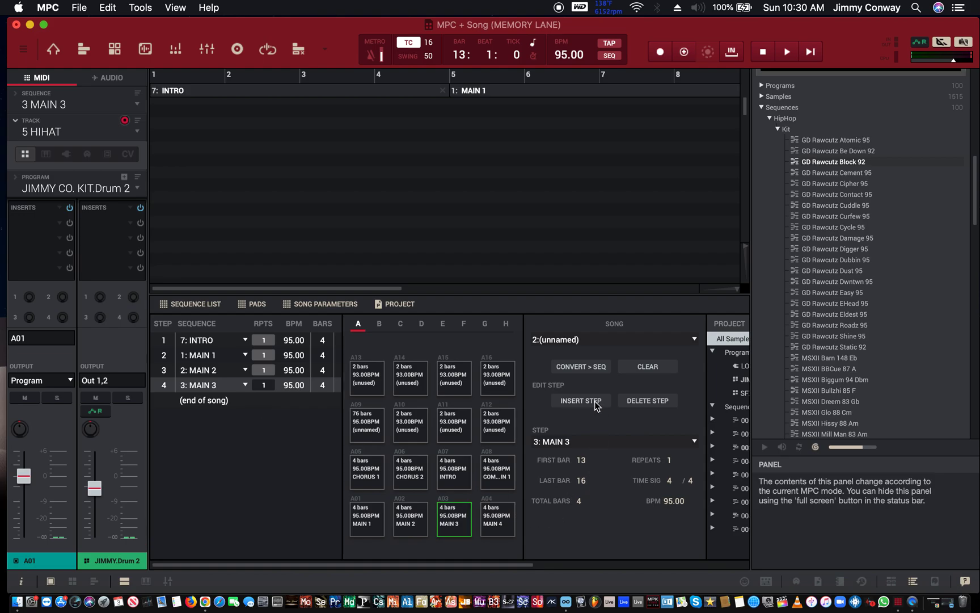
# Step: Add steps assigning Main 4, Chorus 1 and Chorus 2, then add an eighth step
pyautogui.click(580, 400)
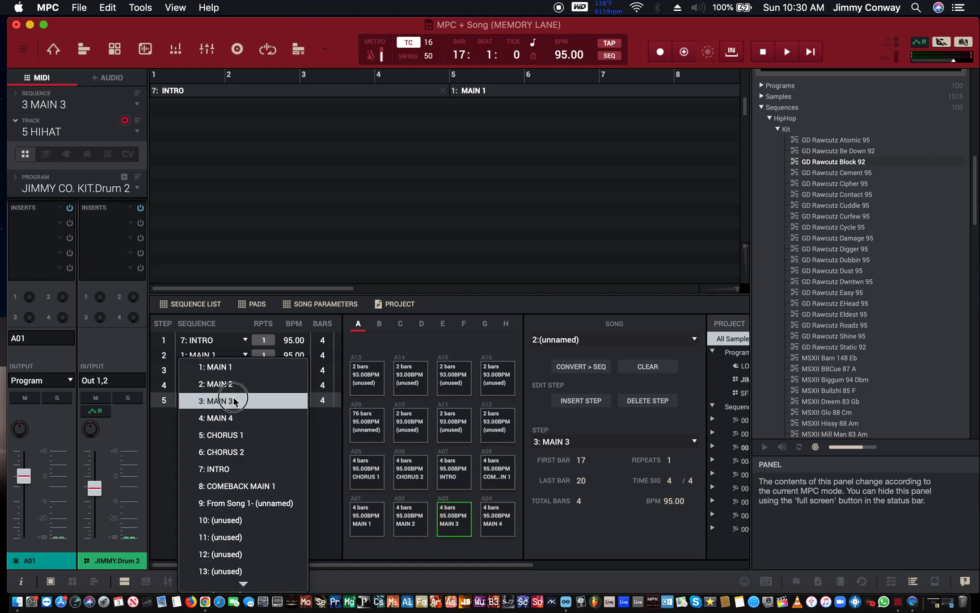
pyautogui.click(216, 417)
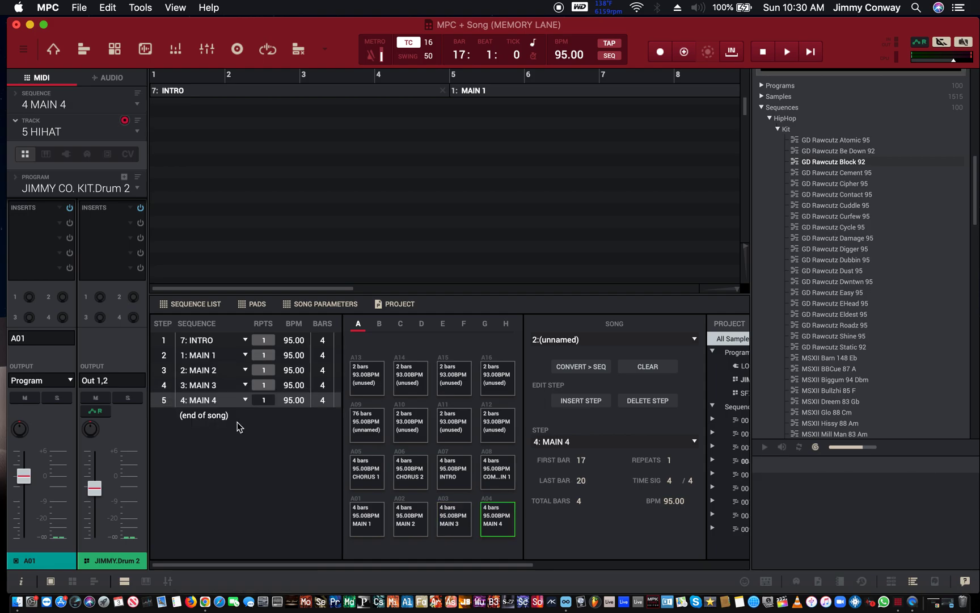
pyautogui.click(581, 401)
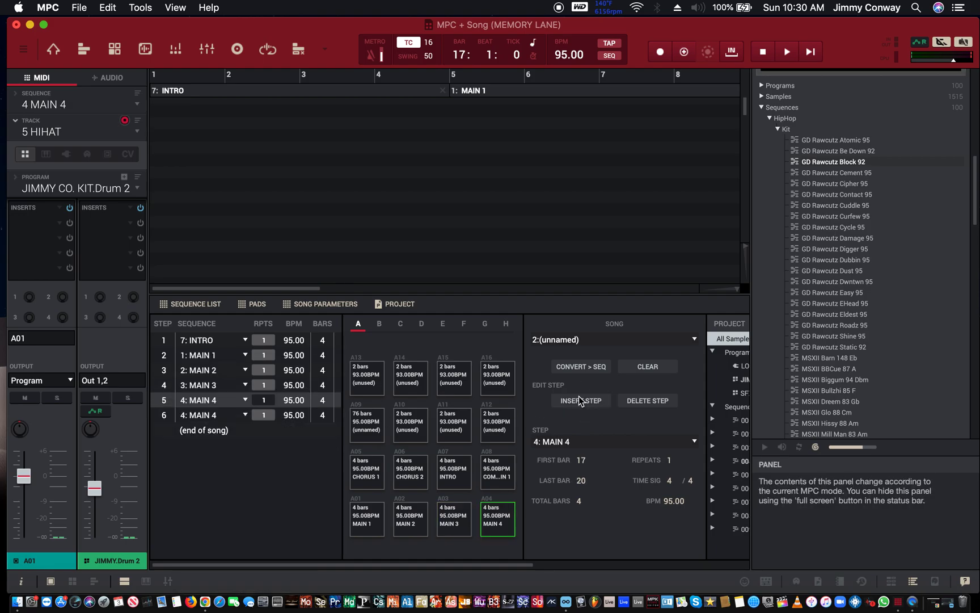
pyautogui.moveTo(243, 415)
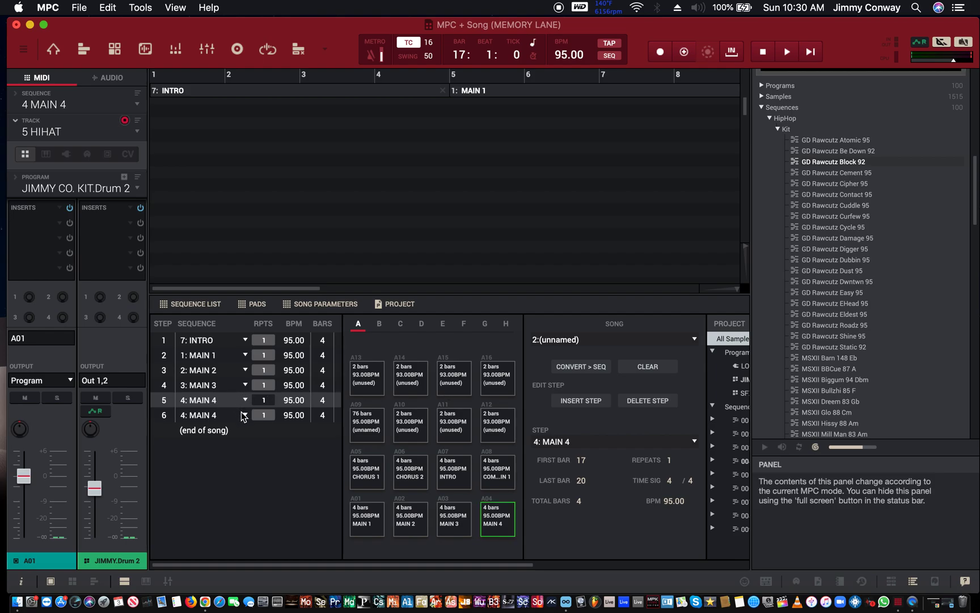
pyautogui.click(245, 415)
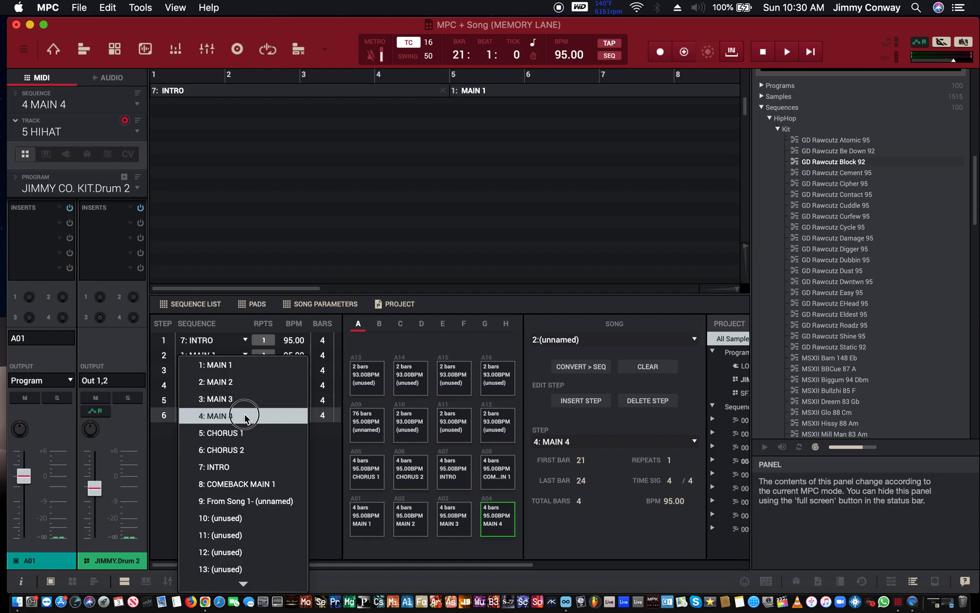
pyautogui.moveTo(243, 432)
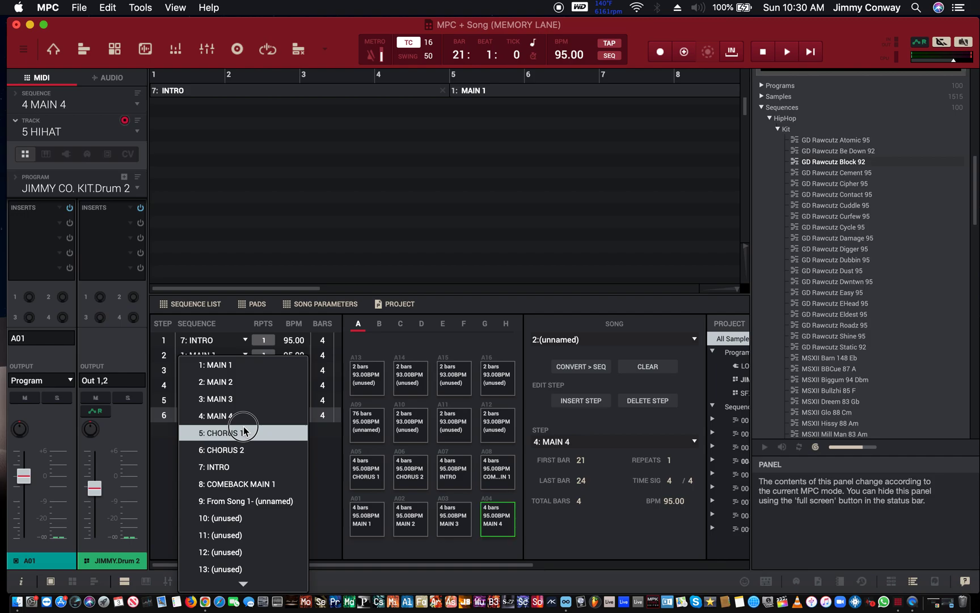
pyautogui.click(222, 432)
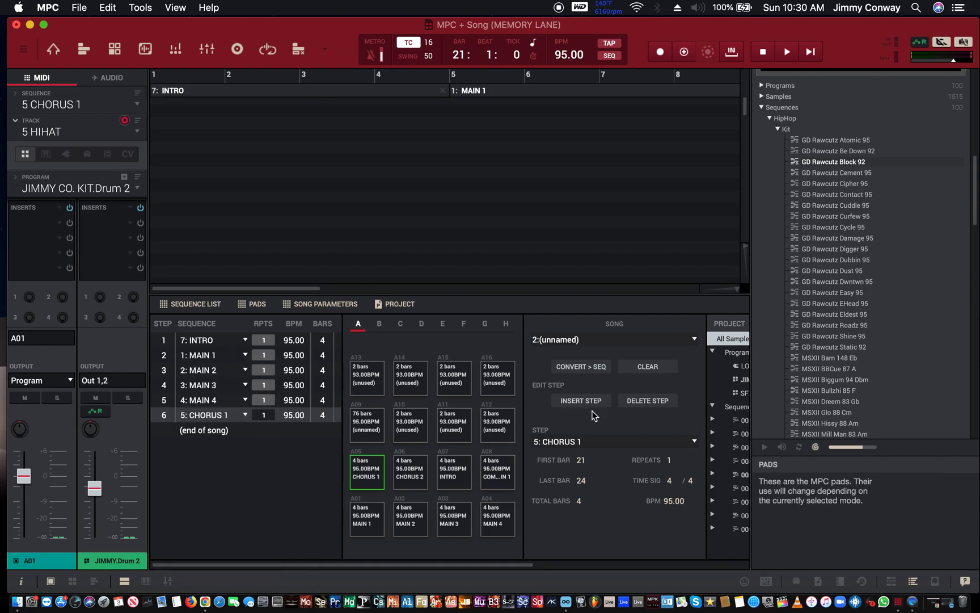
pyautogui.click(212, 340)
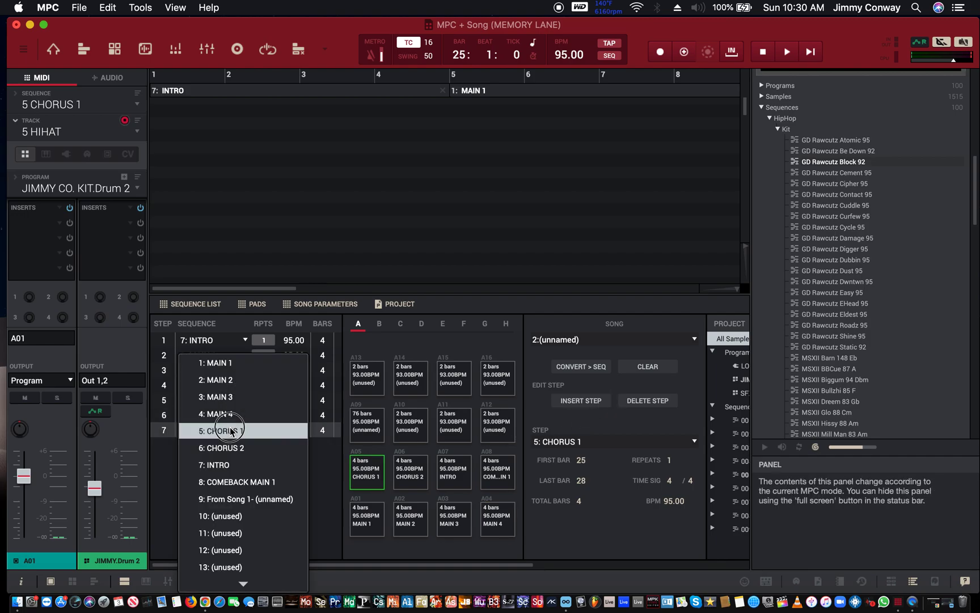
pyautogui.click(222, 447)
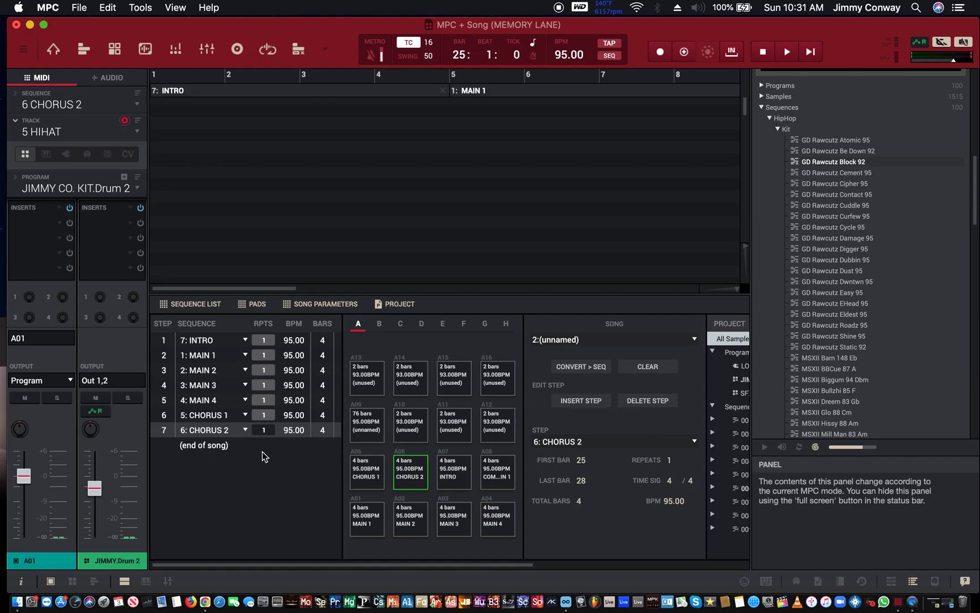
pyautogui.click(581, 400)
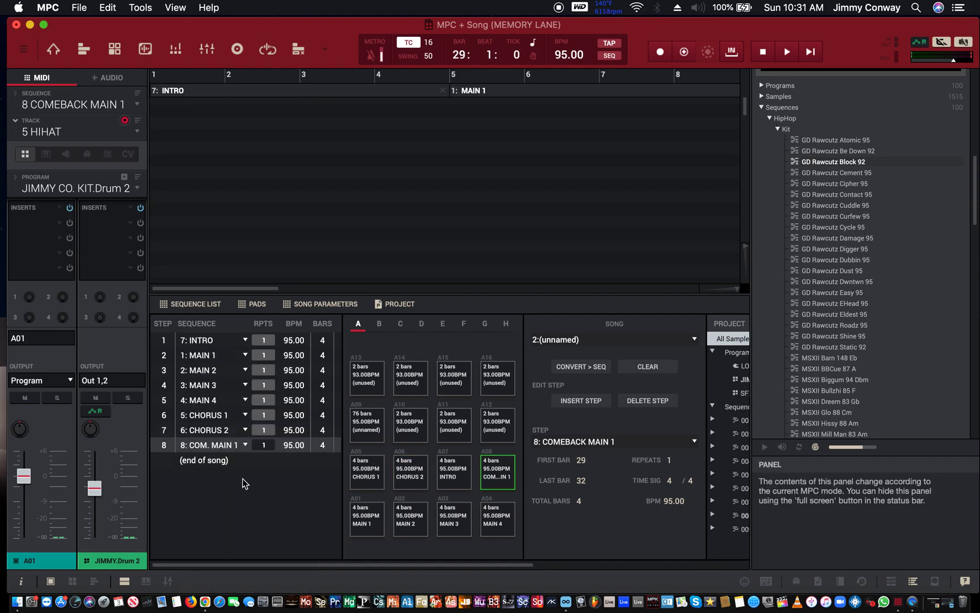
pyautogui.moveTo(177, 420)
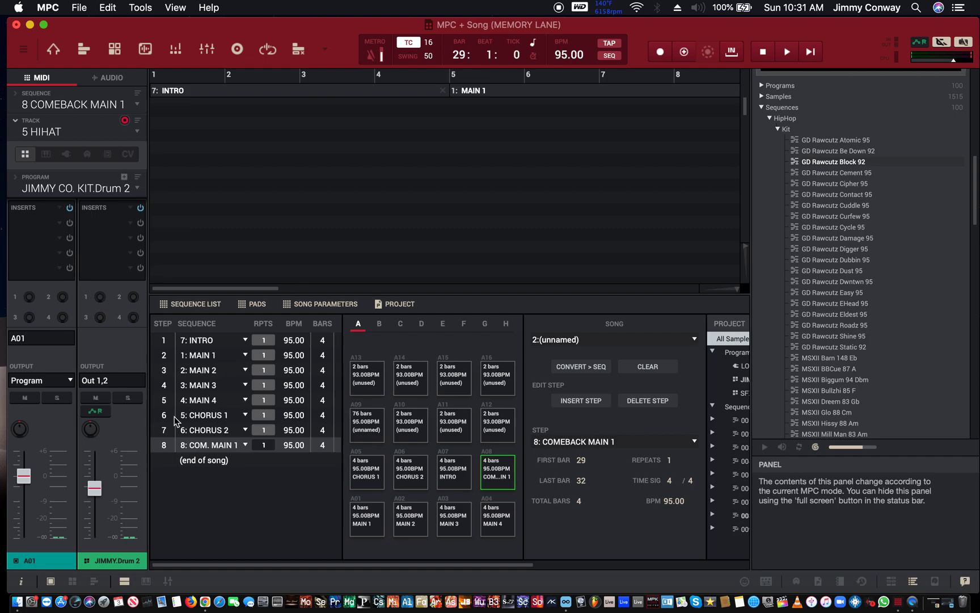
pyautogui.moveTo(193, 440)
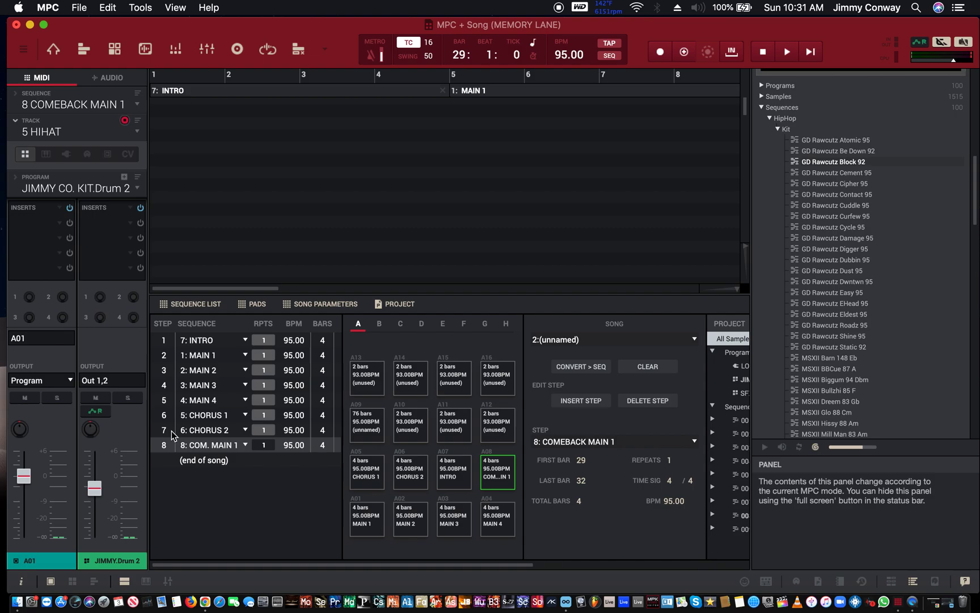
pyautogui.moveTo(326, 437)
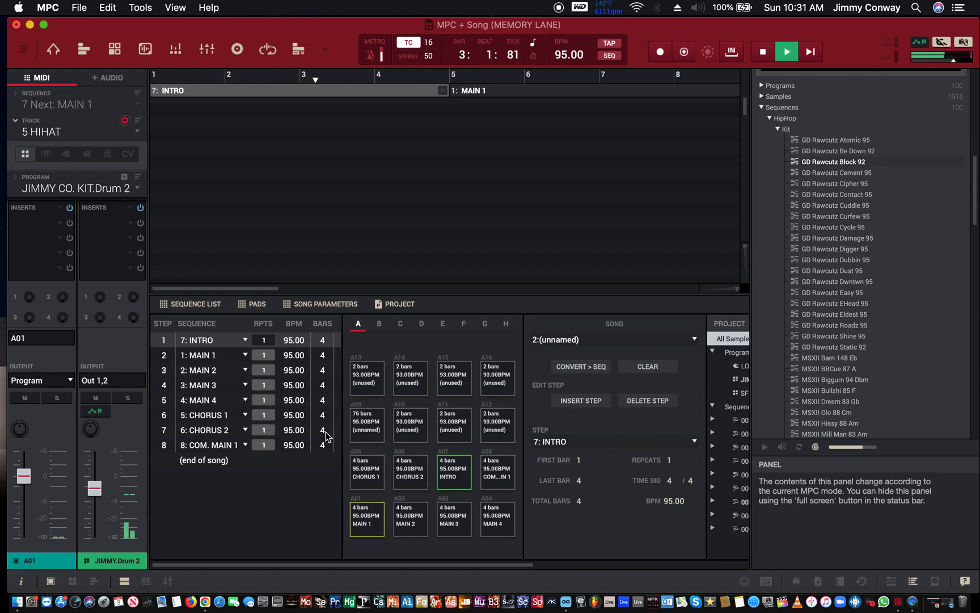
# Step: Play the eight-step song from Intro through Chorus 2, then stop playback
pyautogui.click(787, 52)
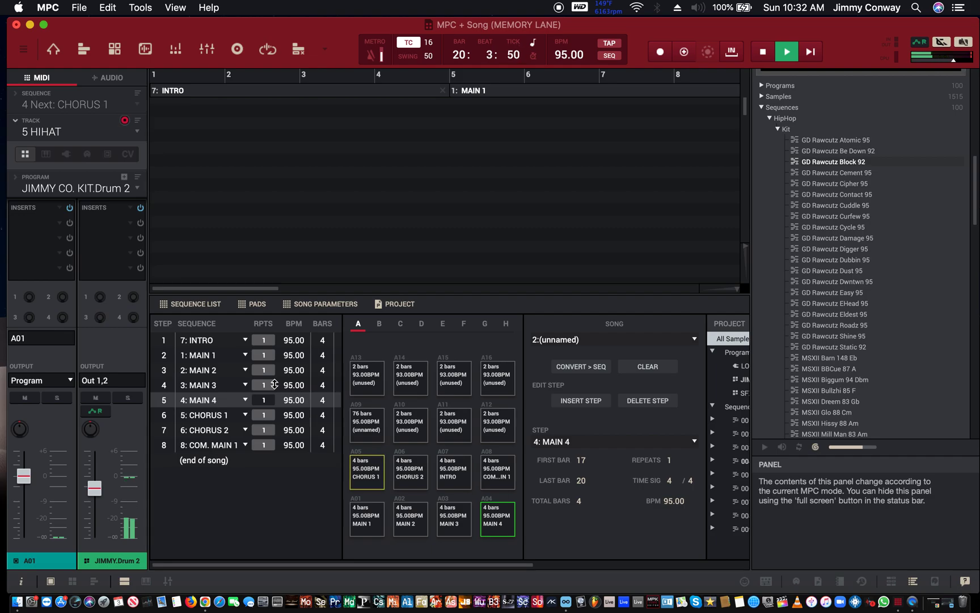
pyautogui.click(205, 415)
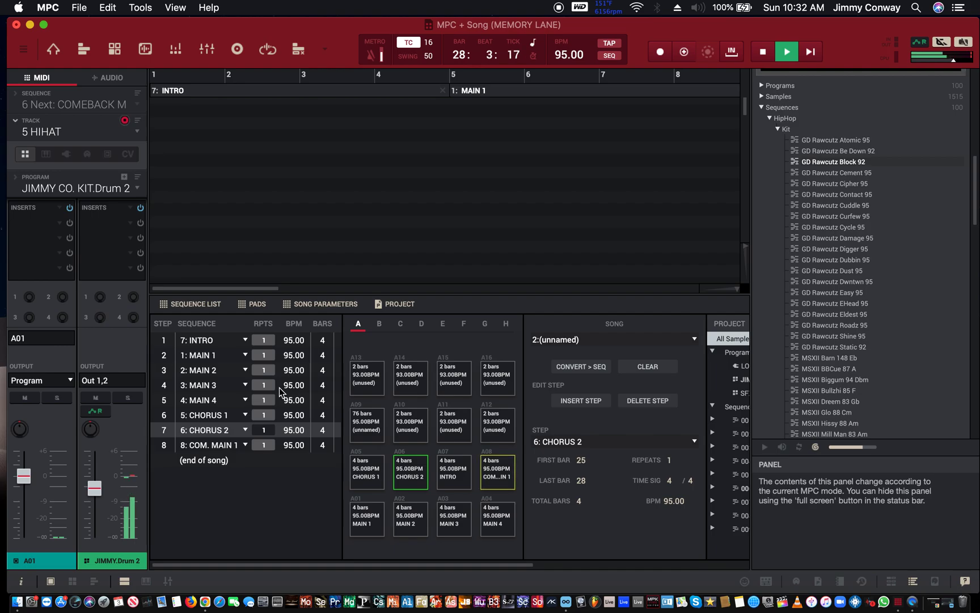
pyautogui.click(210, 445)
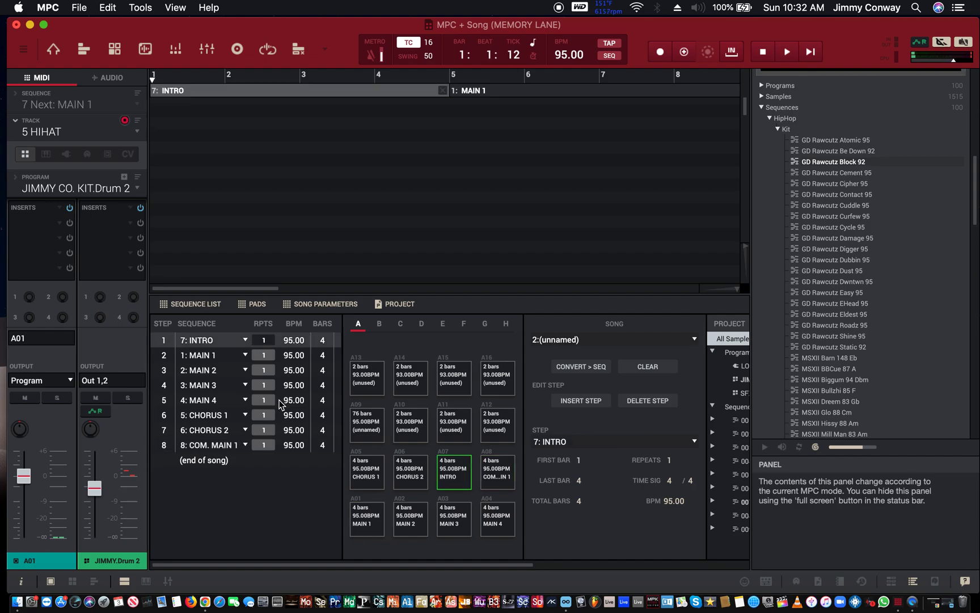
pyautogui.moveTo(326, 496)
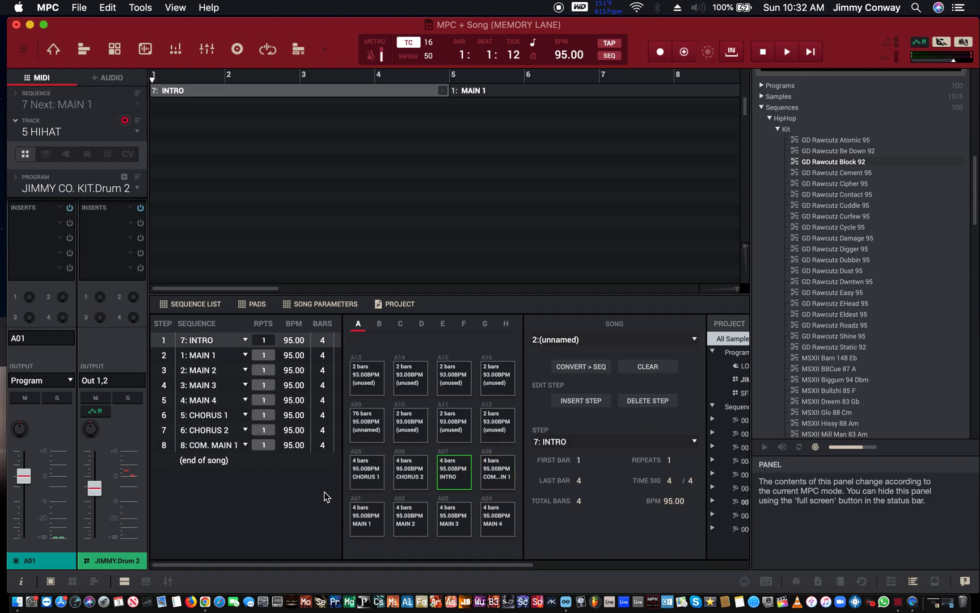
pyautogui.moveTo(326, 523)
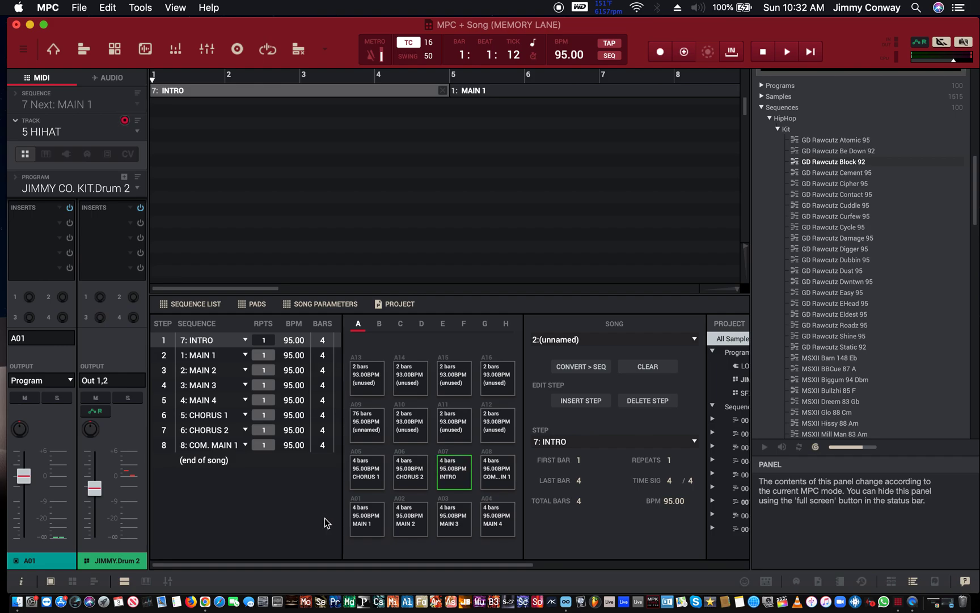
pyautogui.moveTo(571, 349)
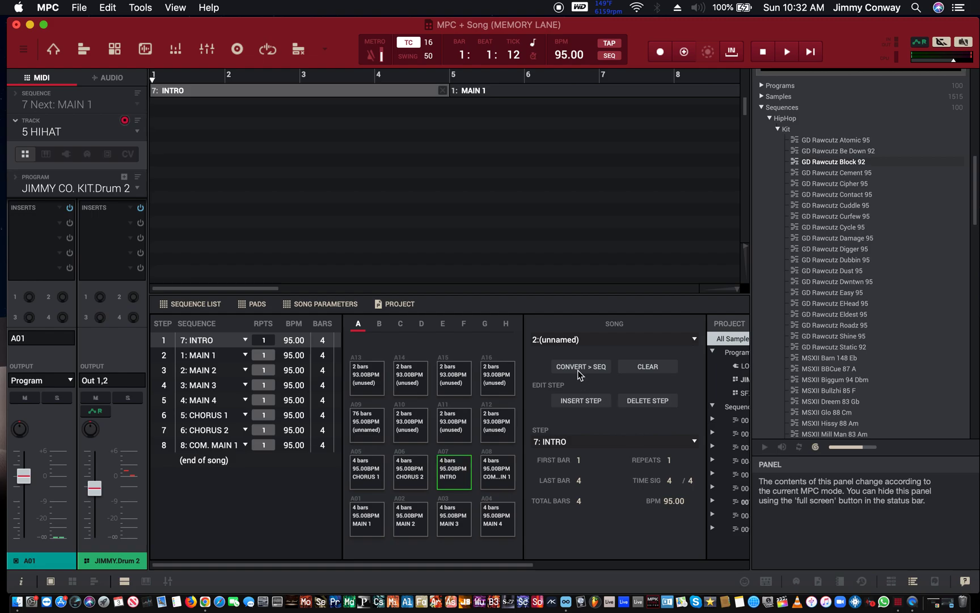
# Step: Close the Convert Song dialog without converting, to name the song first
pyautogui.click(581, 367)
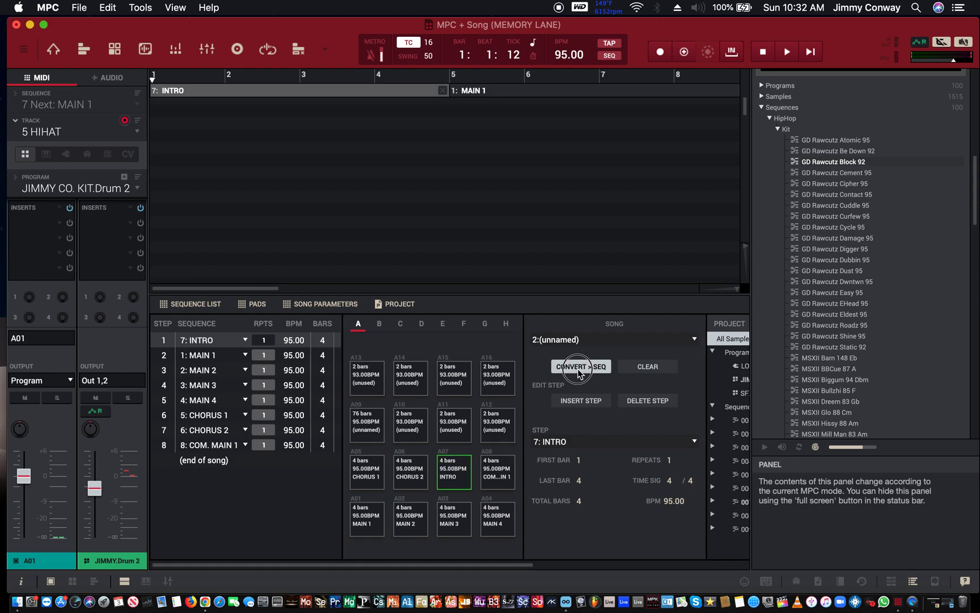
pyautogui.click(581, 366)
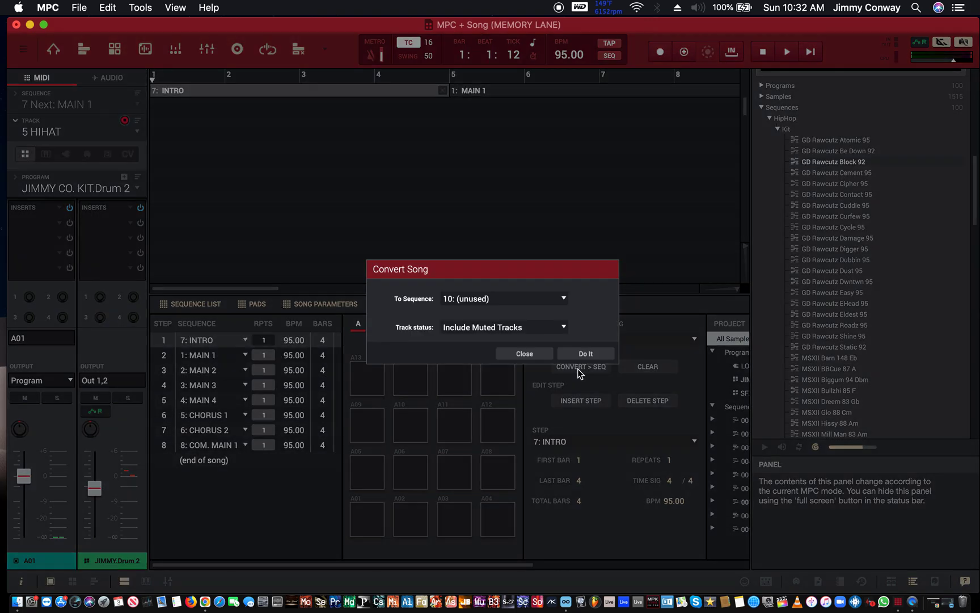
pyautogui.click(585, 354)
pyautogui.write('D')
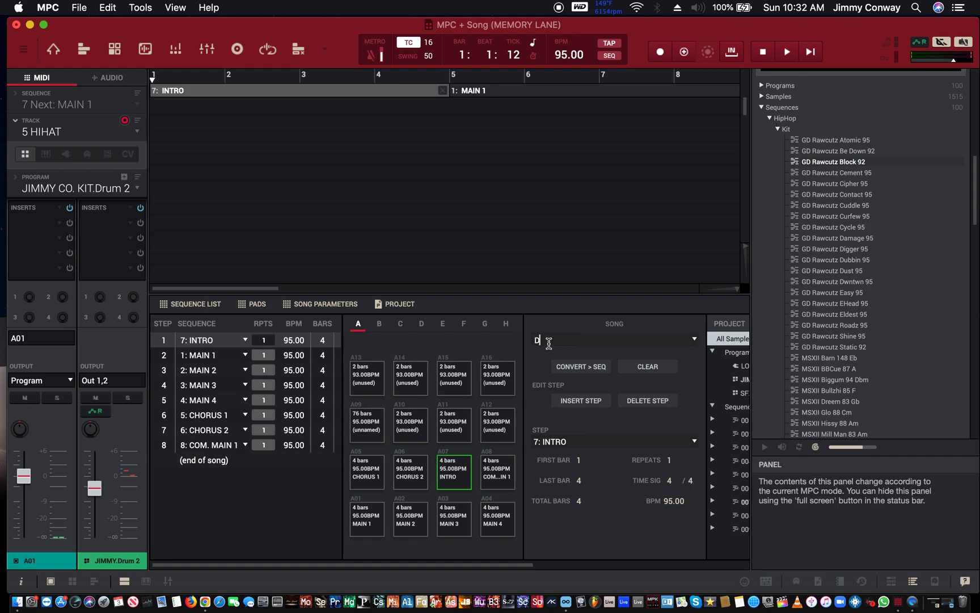
# Step: Type the song name 'DEMO SONG'
pyautogui.write('EMO S')
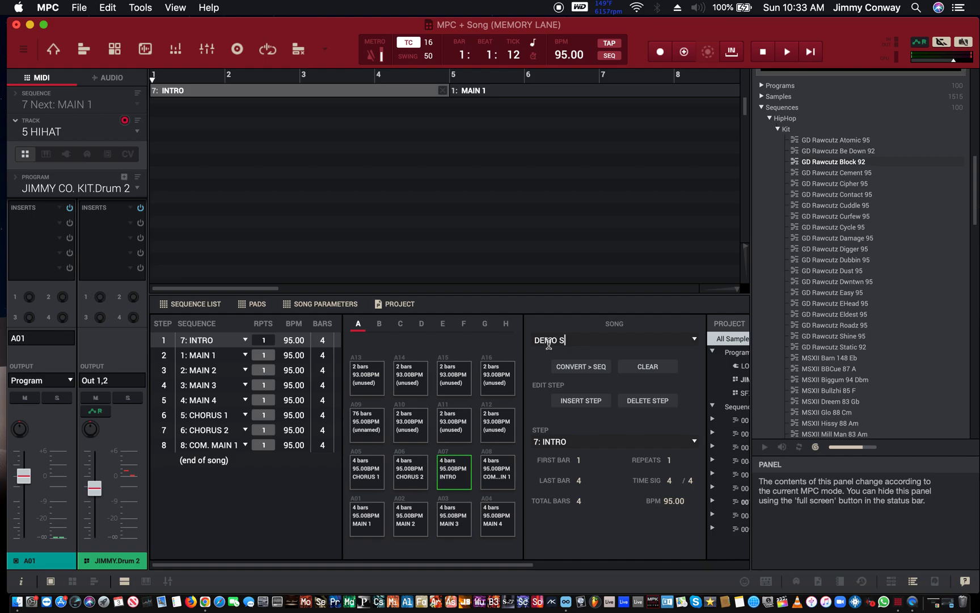
pyautogui.write('ONG')
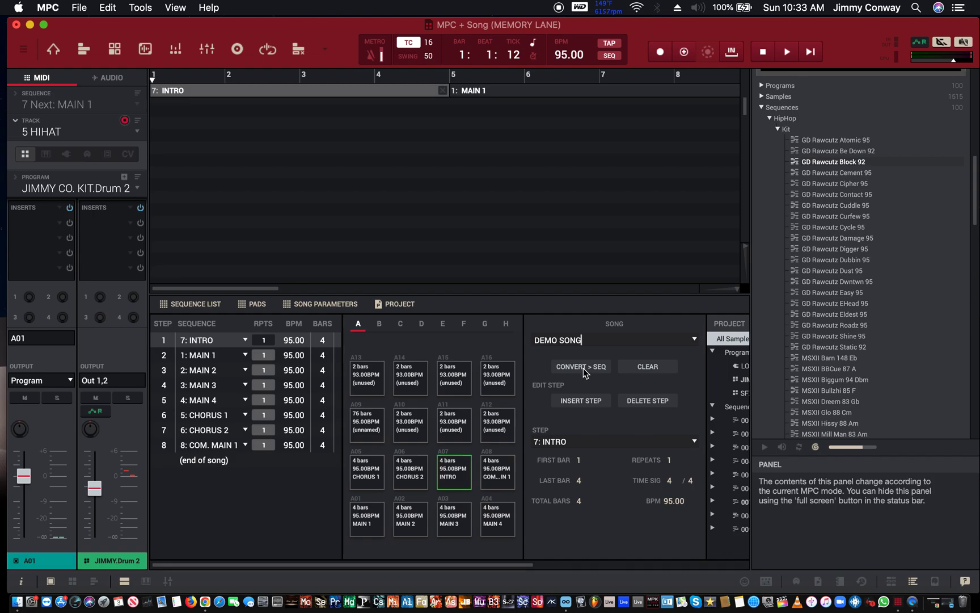
# Step: Convert DEMO SONG to sequence 10, including muted tracks
pyautogui.click(581, 366)
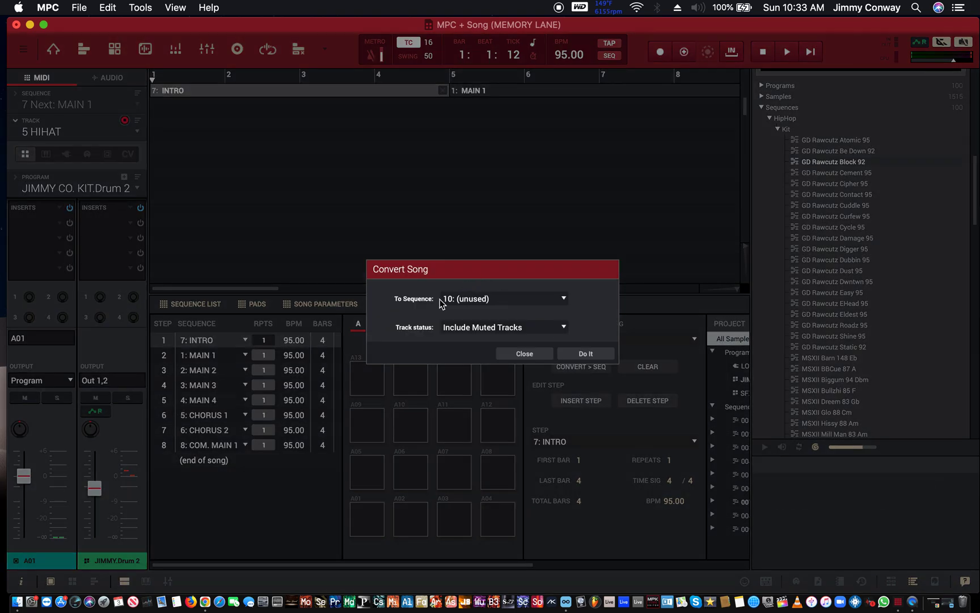
pyautogui.moveTo(453, 306)
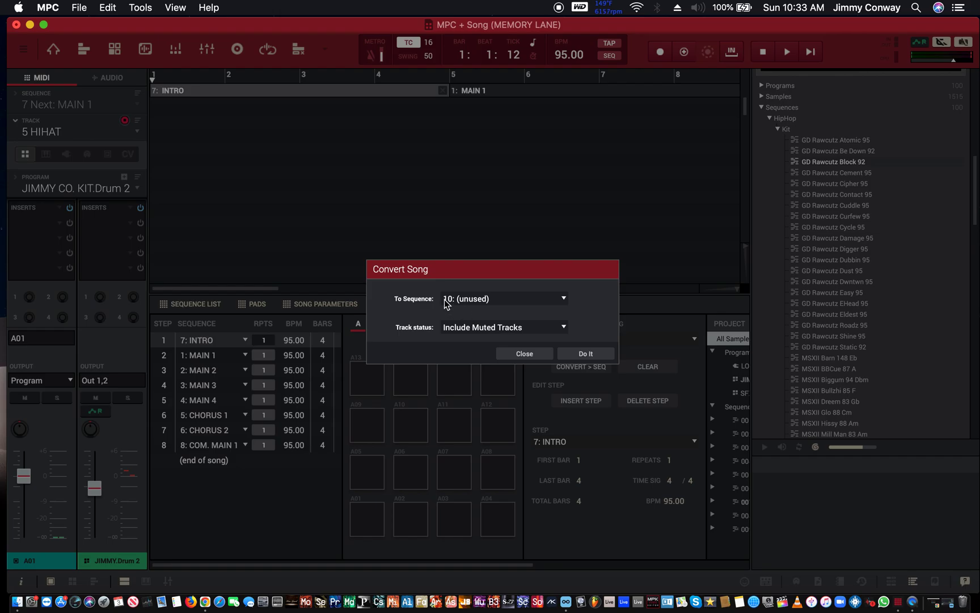
pyautogui.moveTo(467, 324)
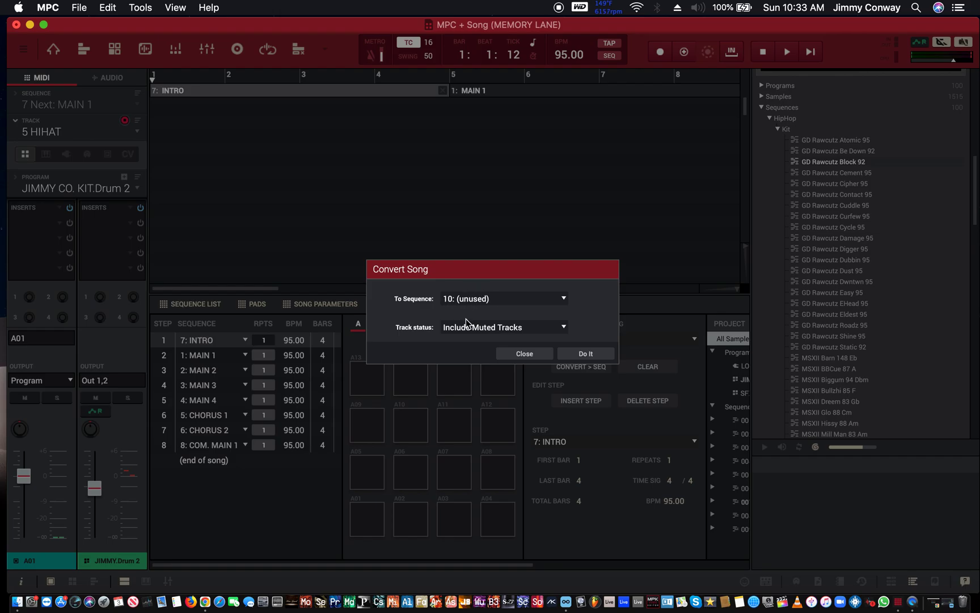
pyautogui.moveTo(475, 295)
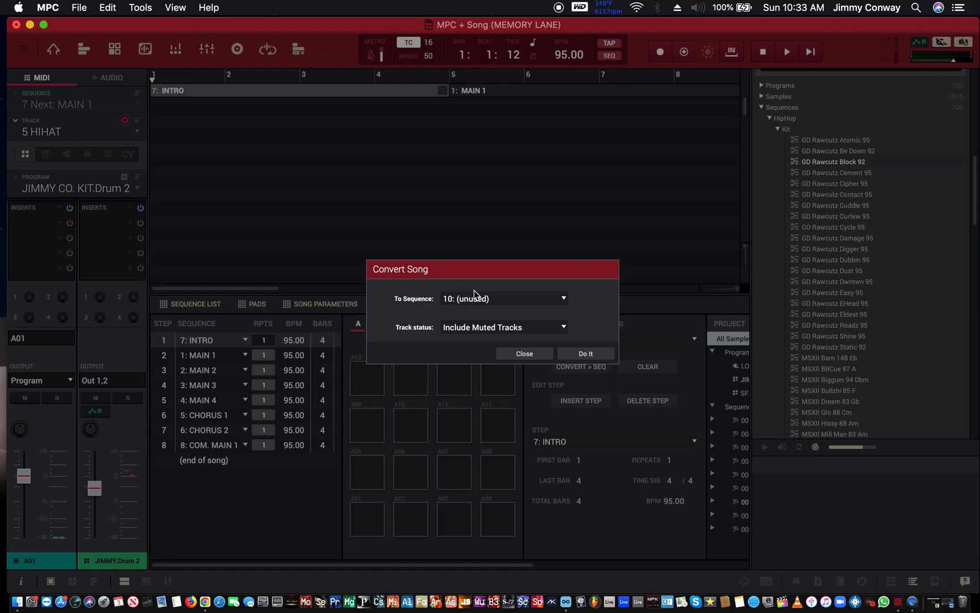
pyautogui.moveTo(460, 305)
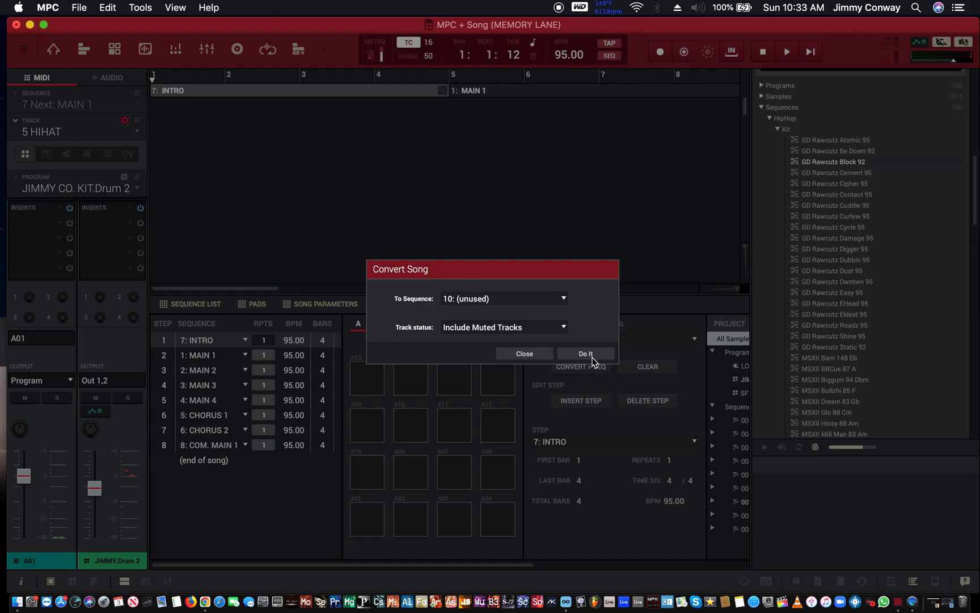
pyautogui.click(586, 353)
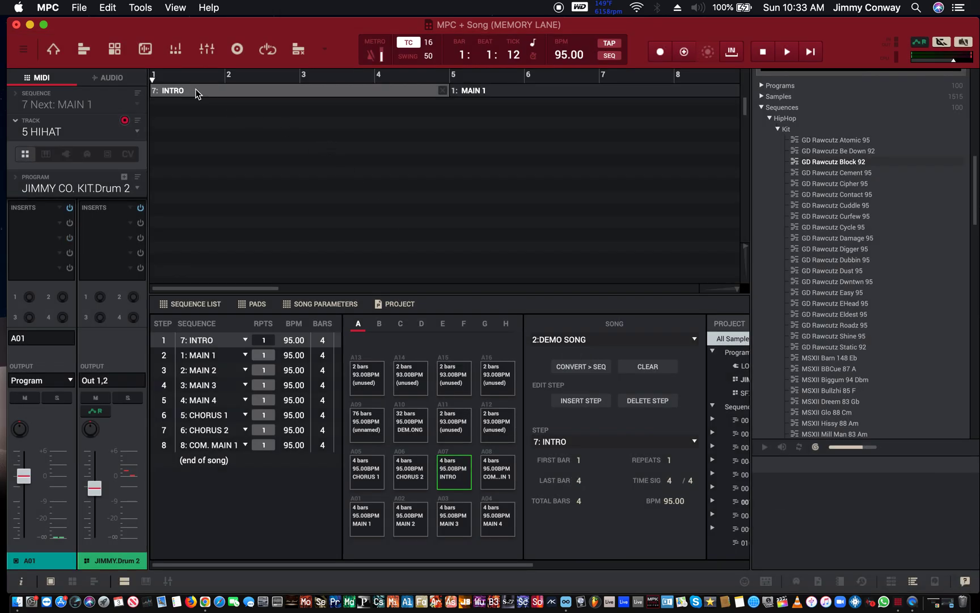
pyautogui.moveTo(330, 62)
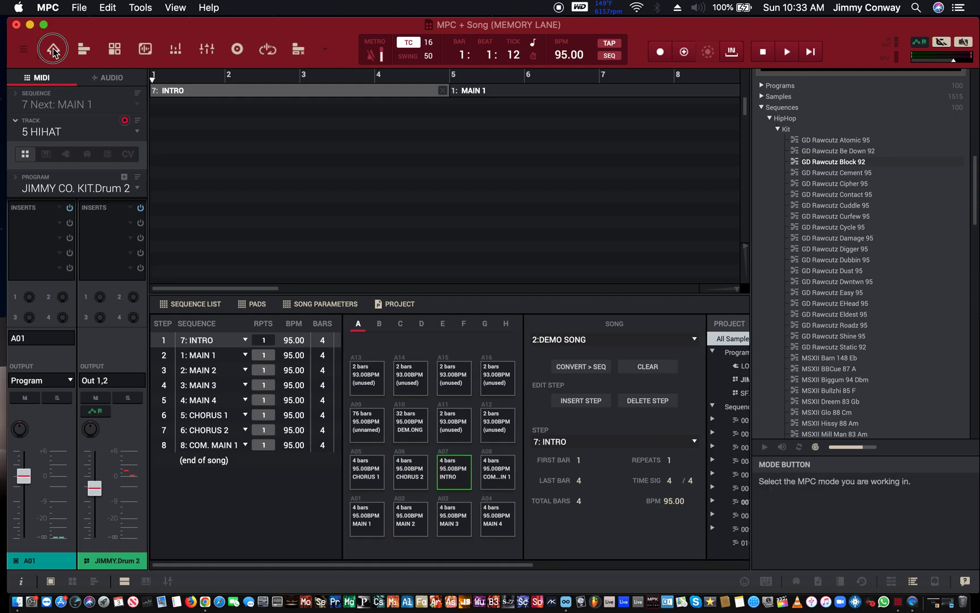
# Step: Enter Main mode and load sequence '10 From Song 2- DEMO SONG'
pyautogui.click(51, 48)
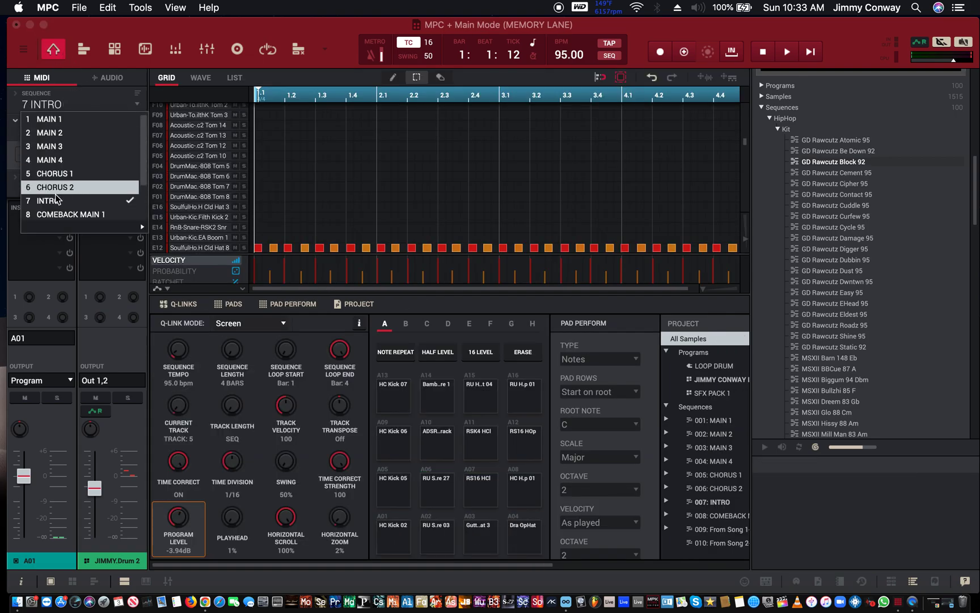
pyautogui.scroll(-3)
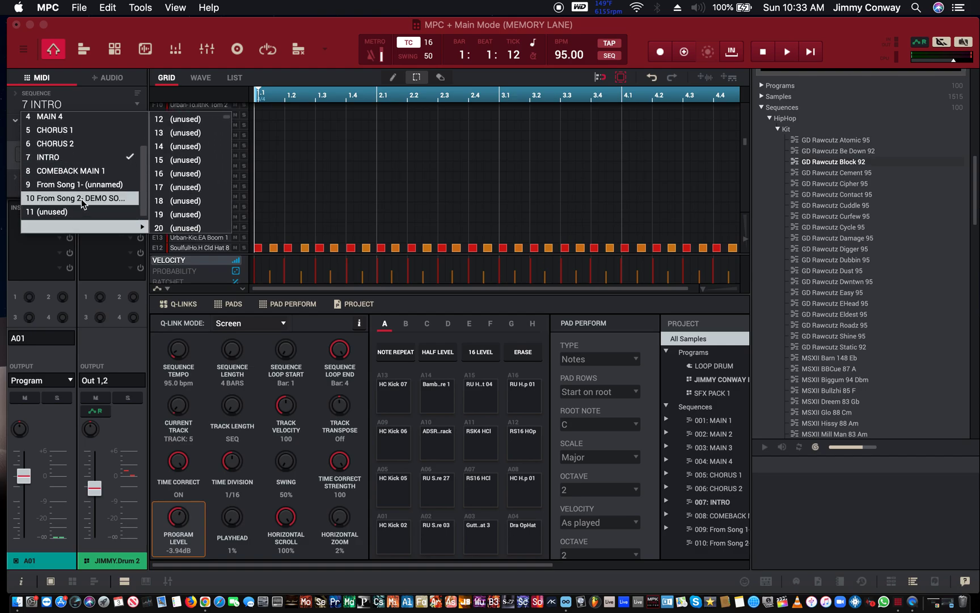
pyautogui.click(77, 198)
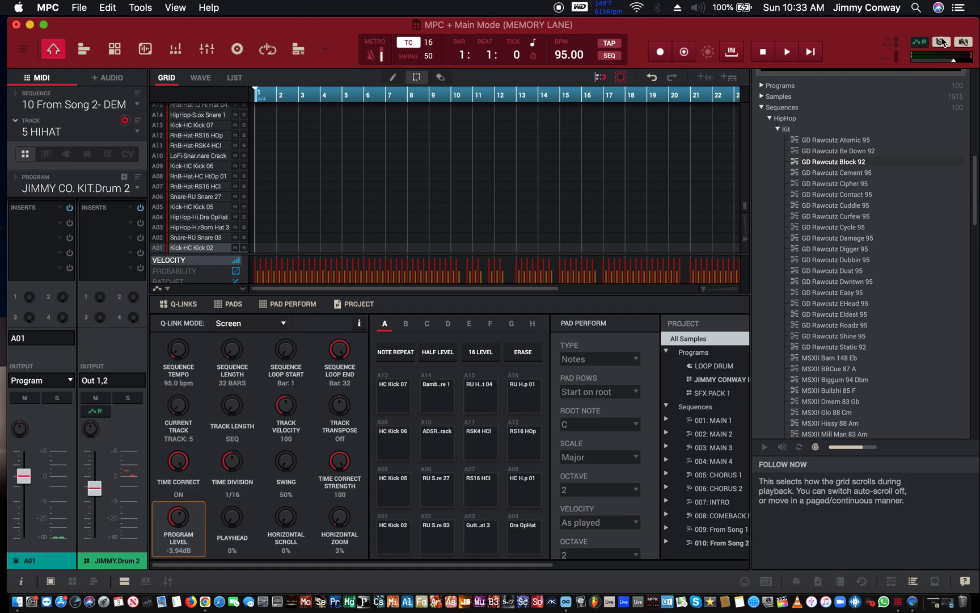
pyautogui.moveTo(941, 39)
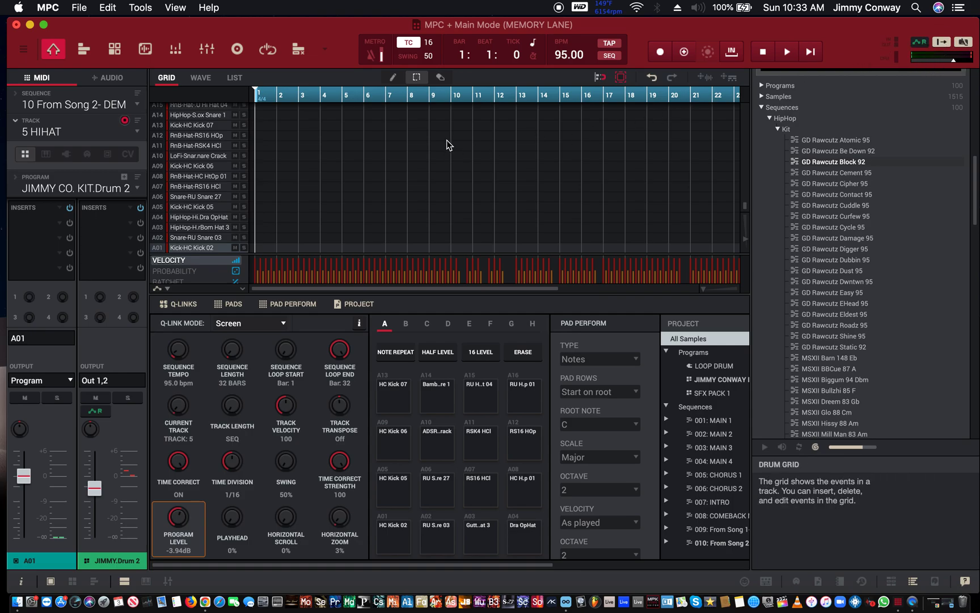
# Step: Play sequence 10 partway, to bar 6, to hear the continuous arrangement
pyautogui.click(786, 51)
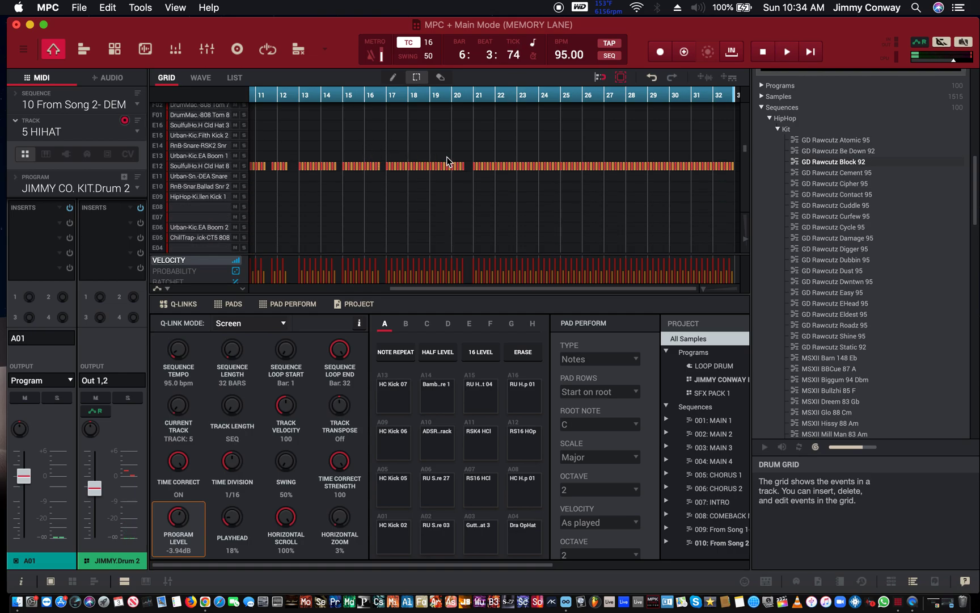
pyautogui.scroll(-3)
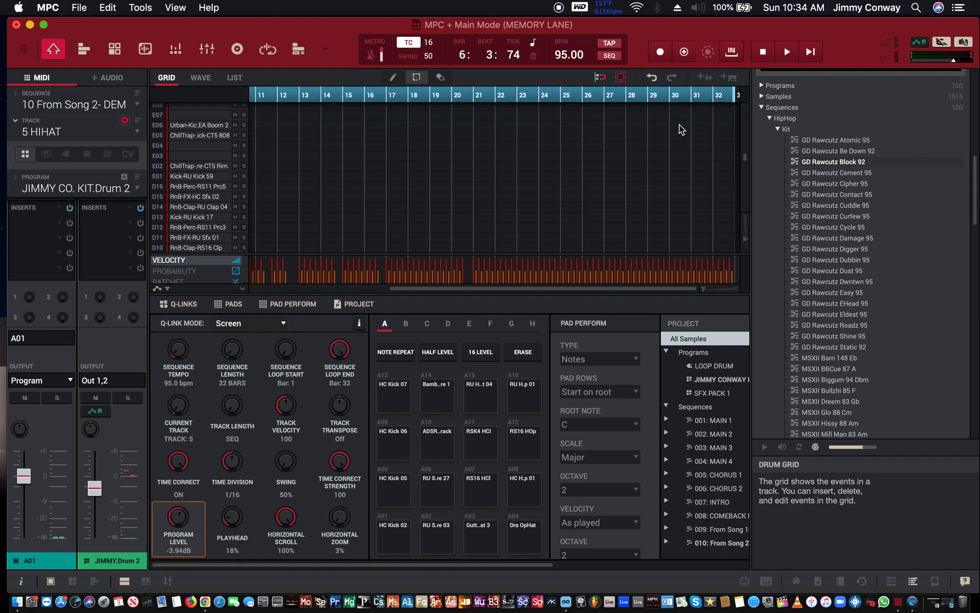
pyautogui.moveTo(675, 128)
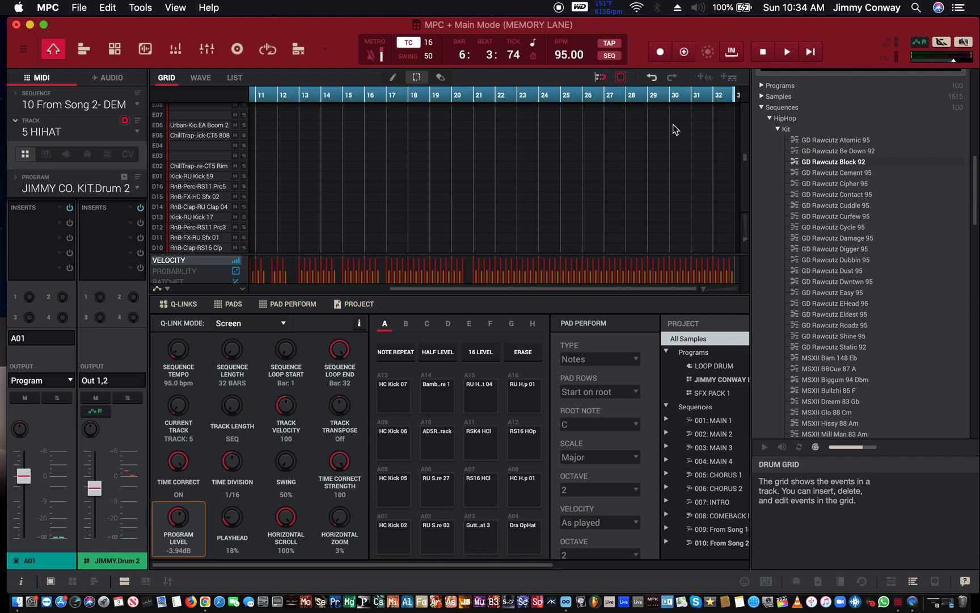
pyautogui.moveTo(711, 152)
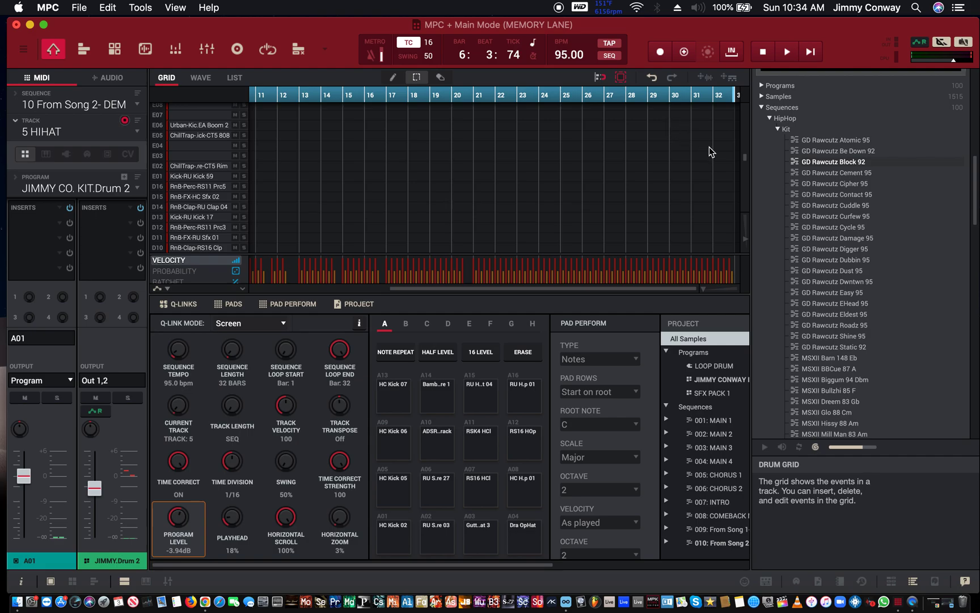